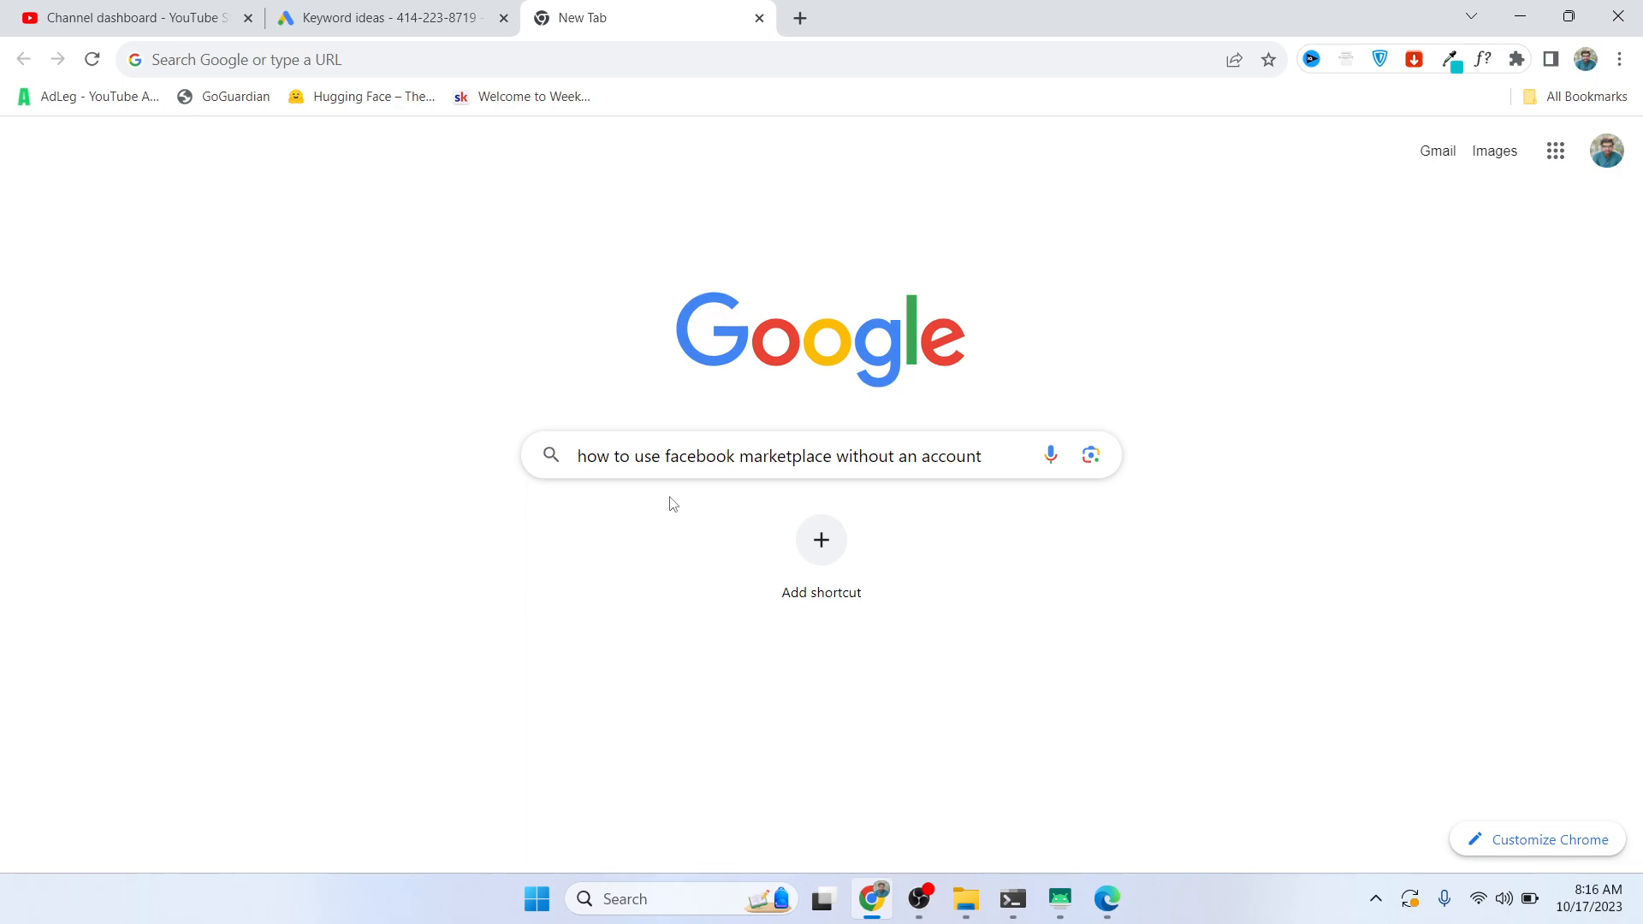
mouse_move(864, 509)
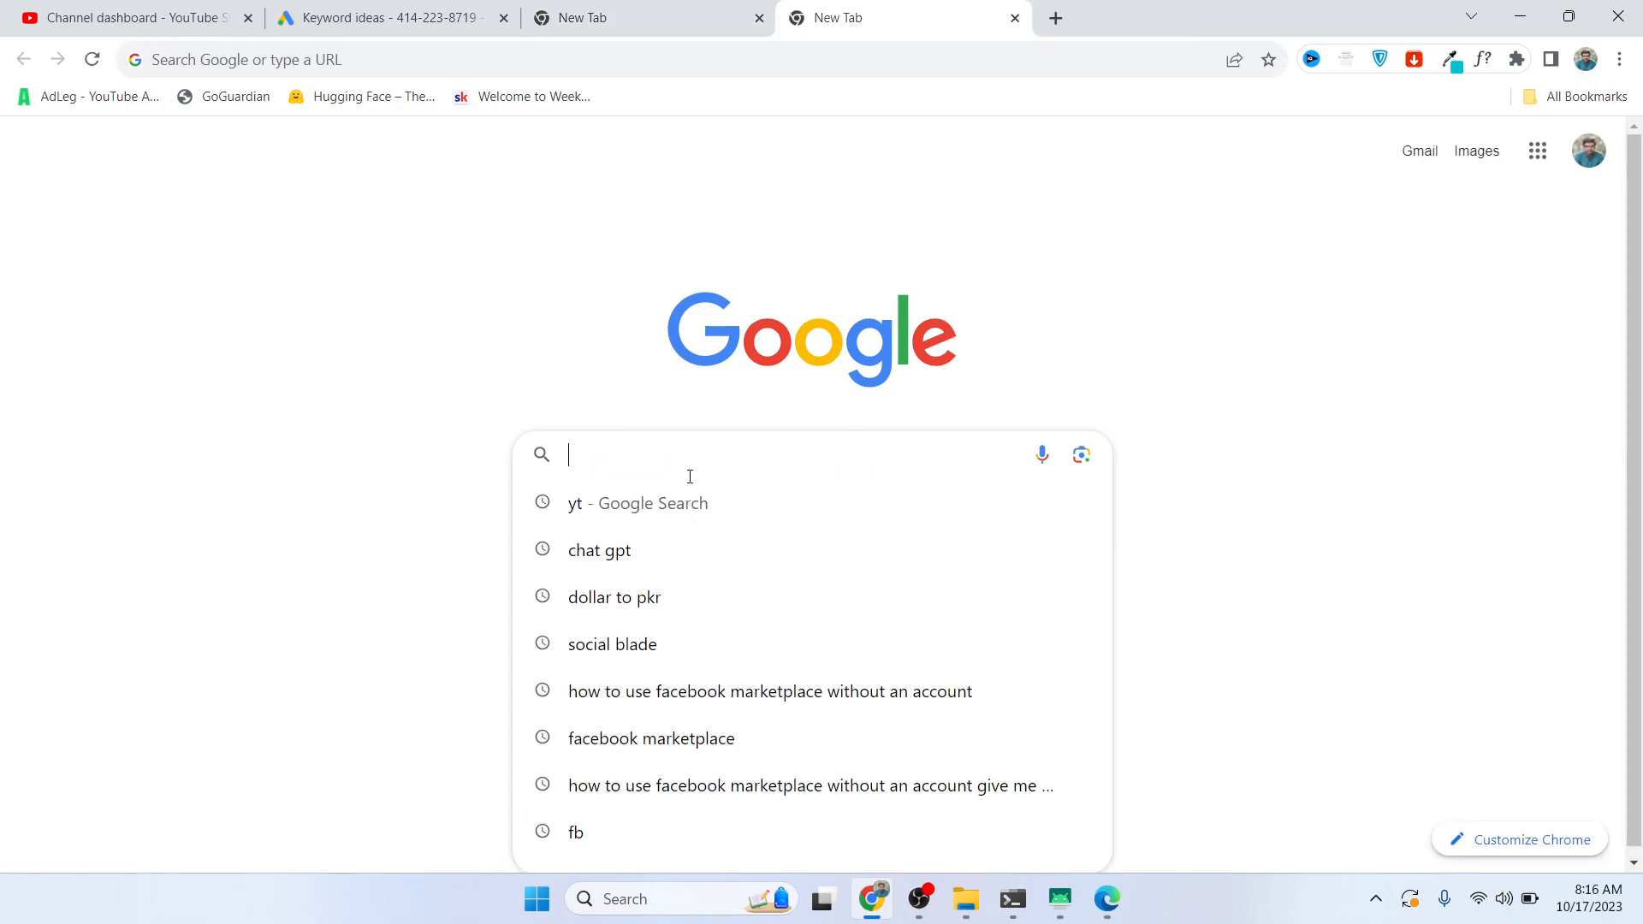
- Search Google for 'facebook marketplace'
type("facebook marketplace")
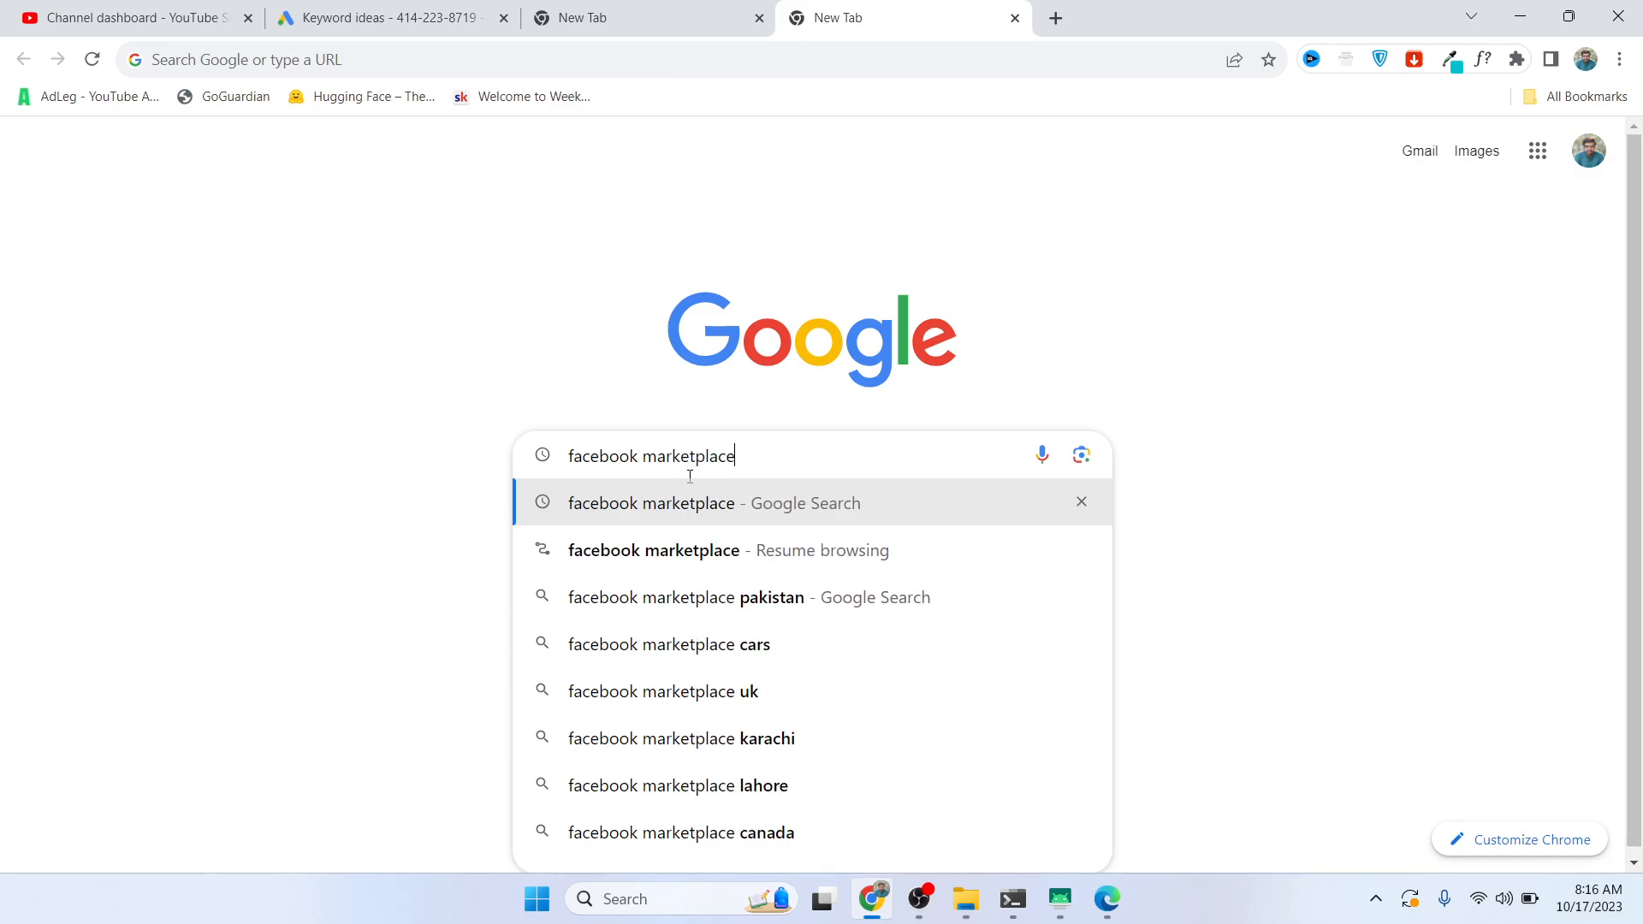
key("Return")
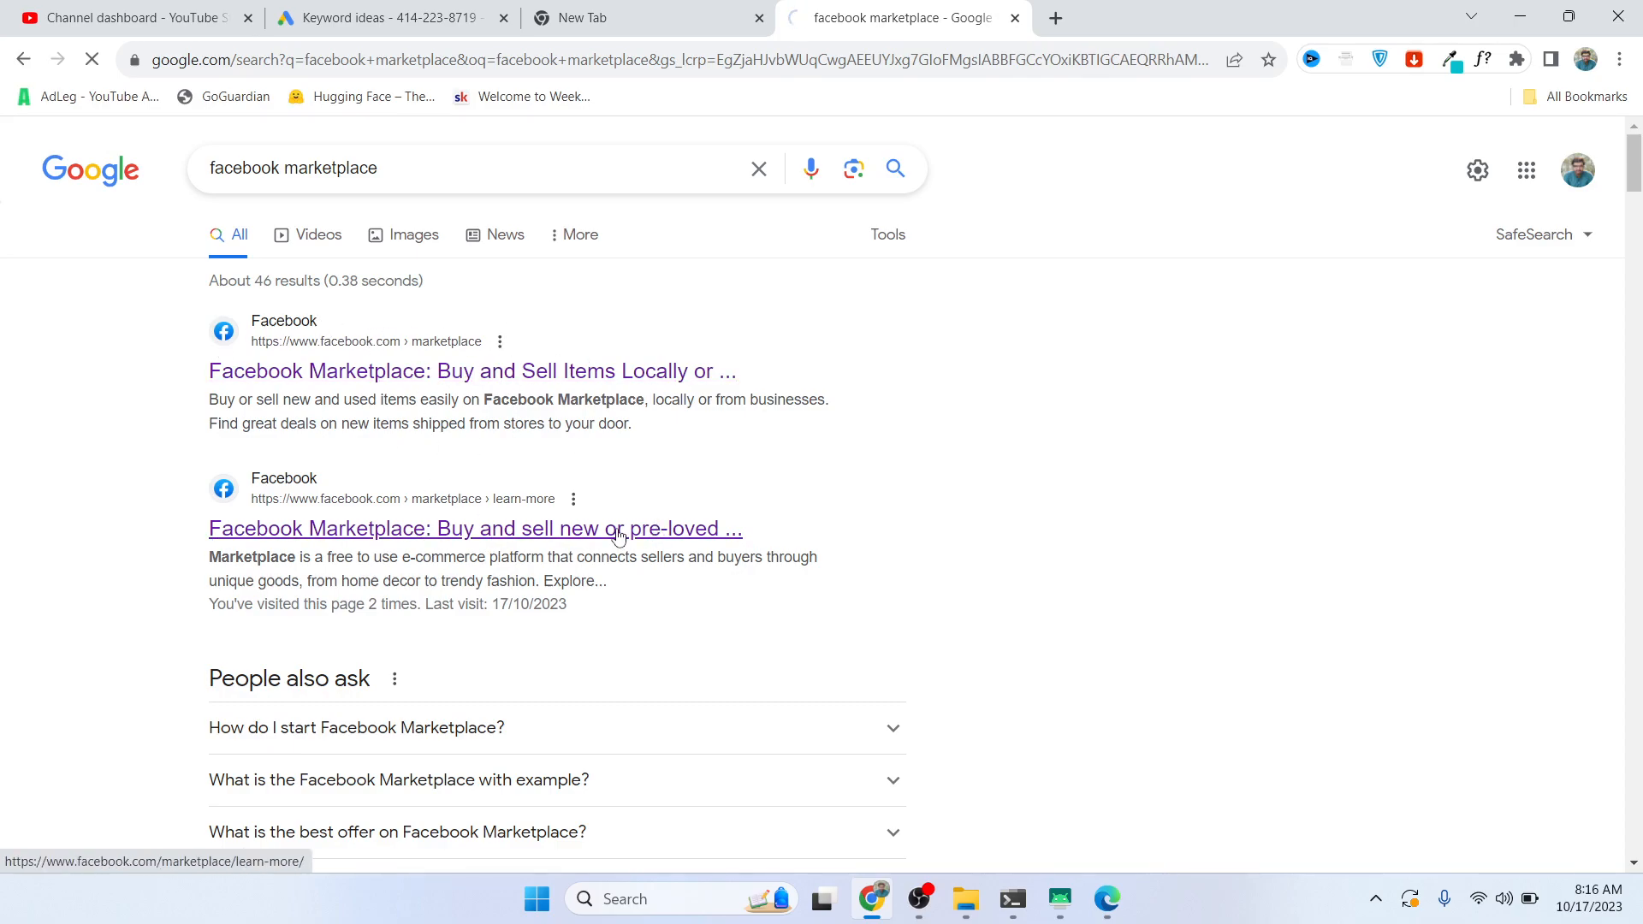
- Open the Marketplace learn-more result, try entering Marketplace, and back out of the login page
left_click(475, 528)
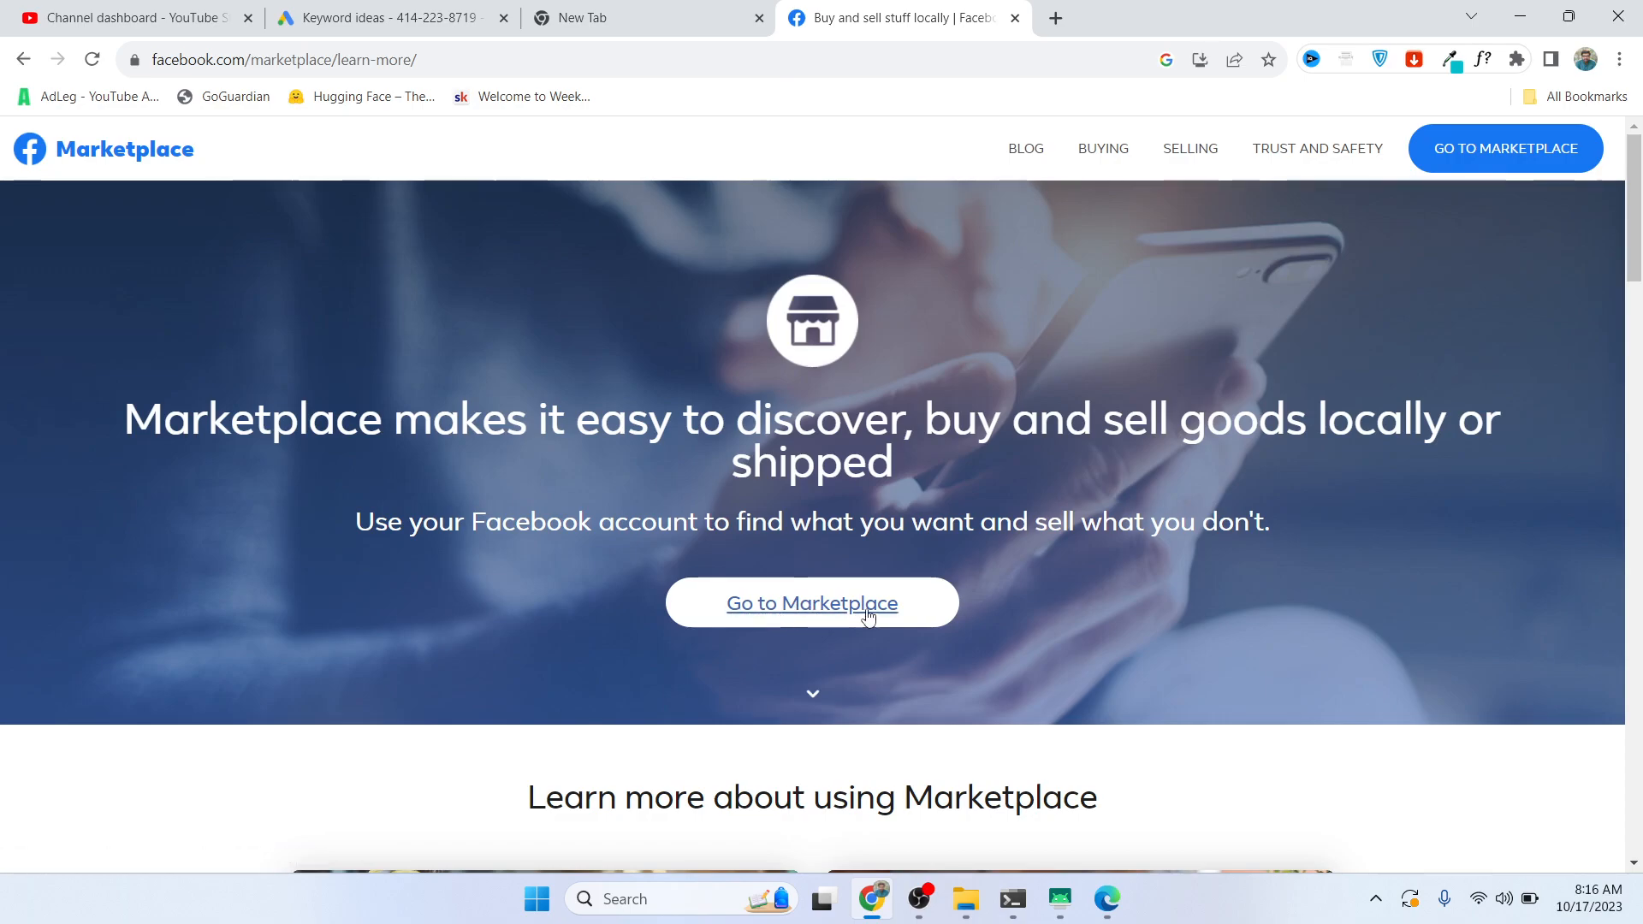
left_click(812, 602)
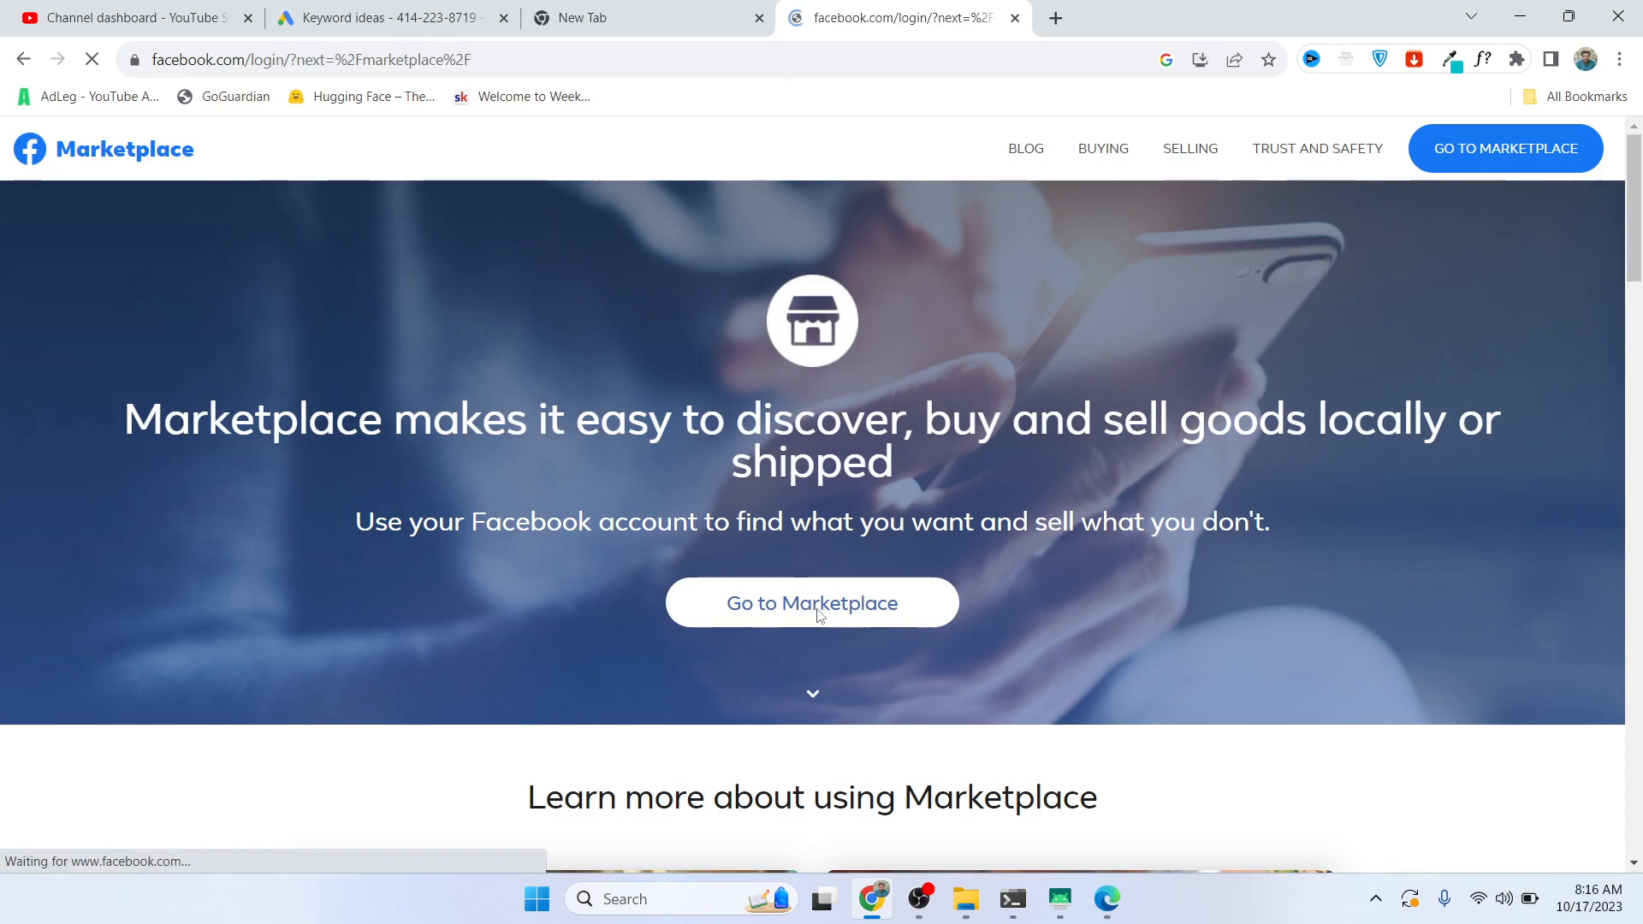
left_click(812, 602)
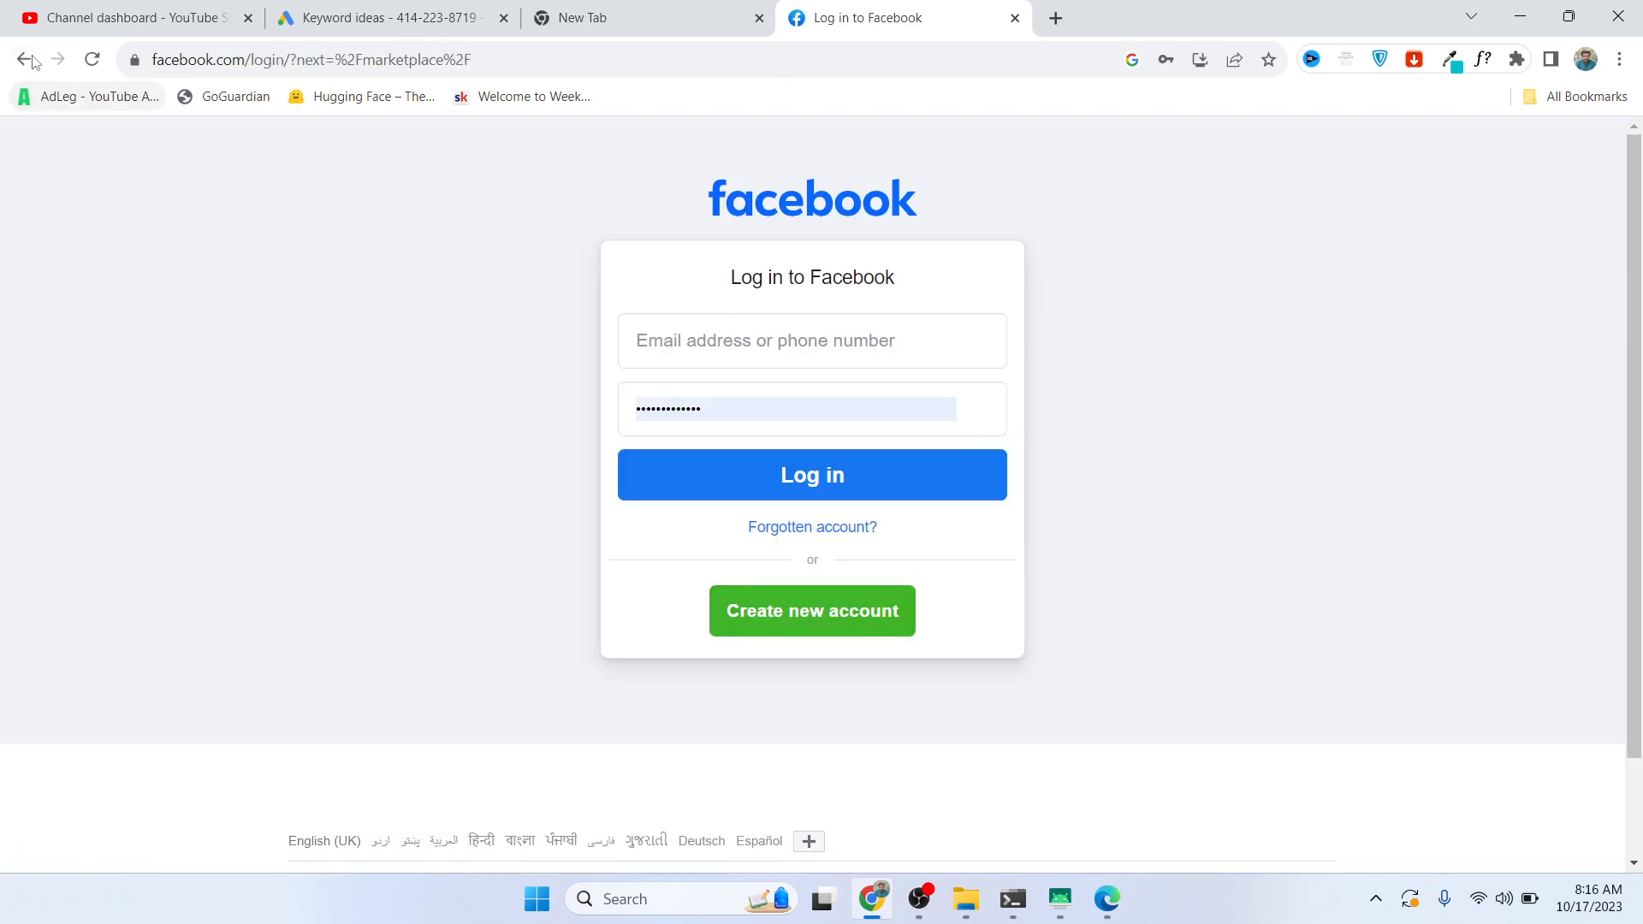
left_click(812, 475)
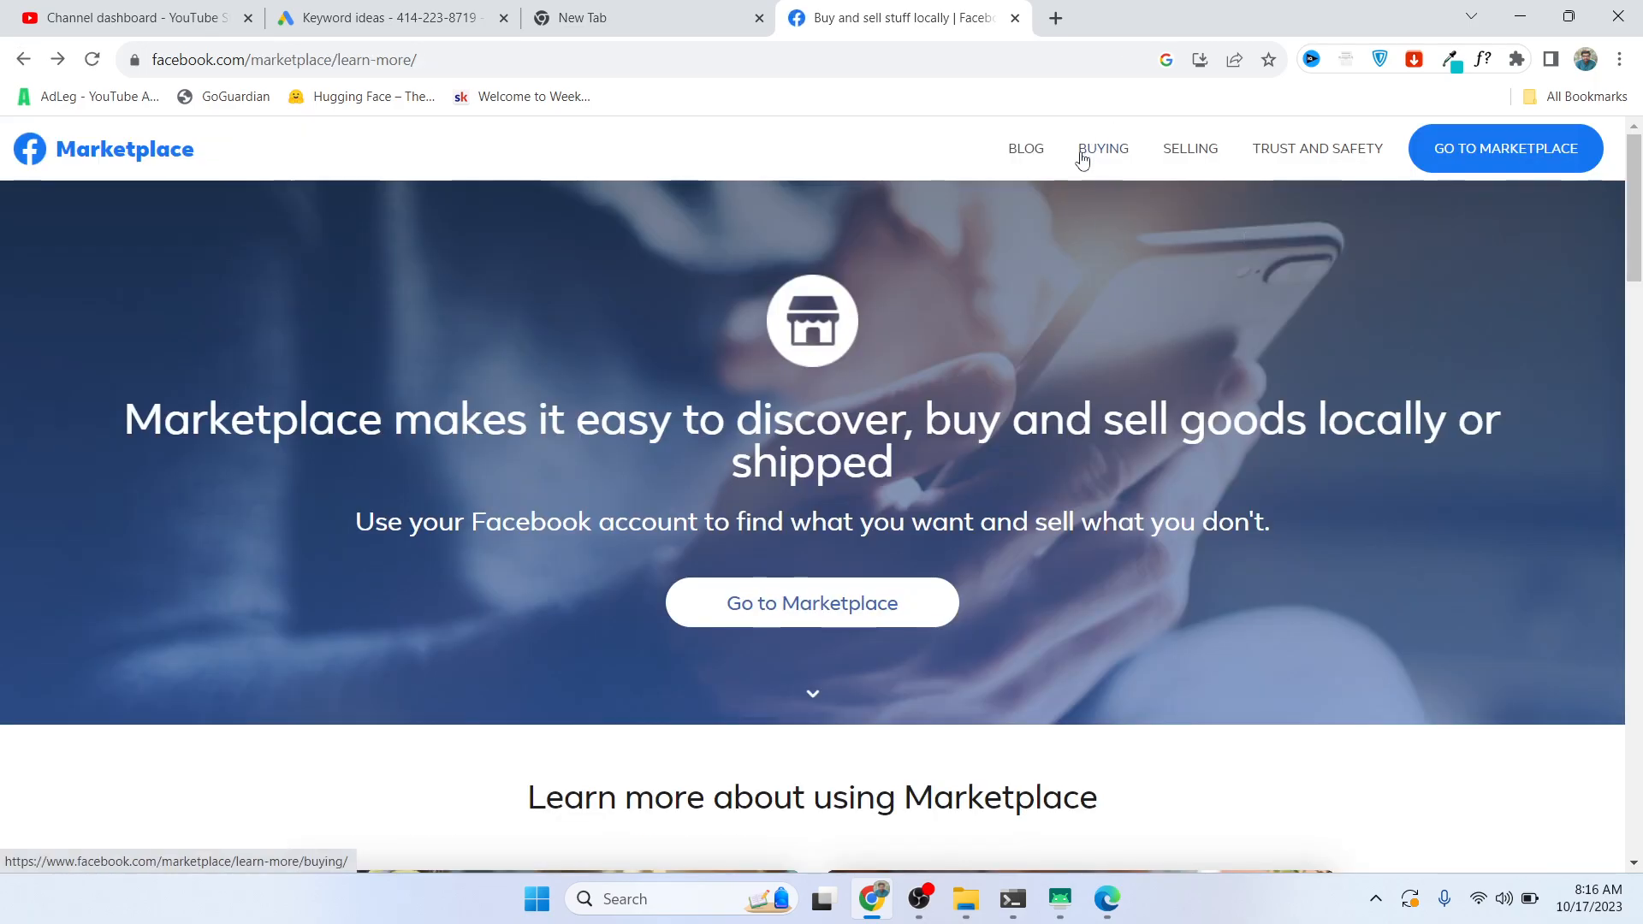
mouse_move(1202, 163)
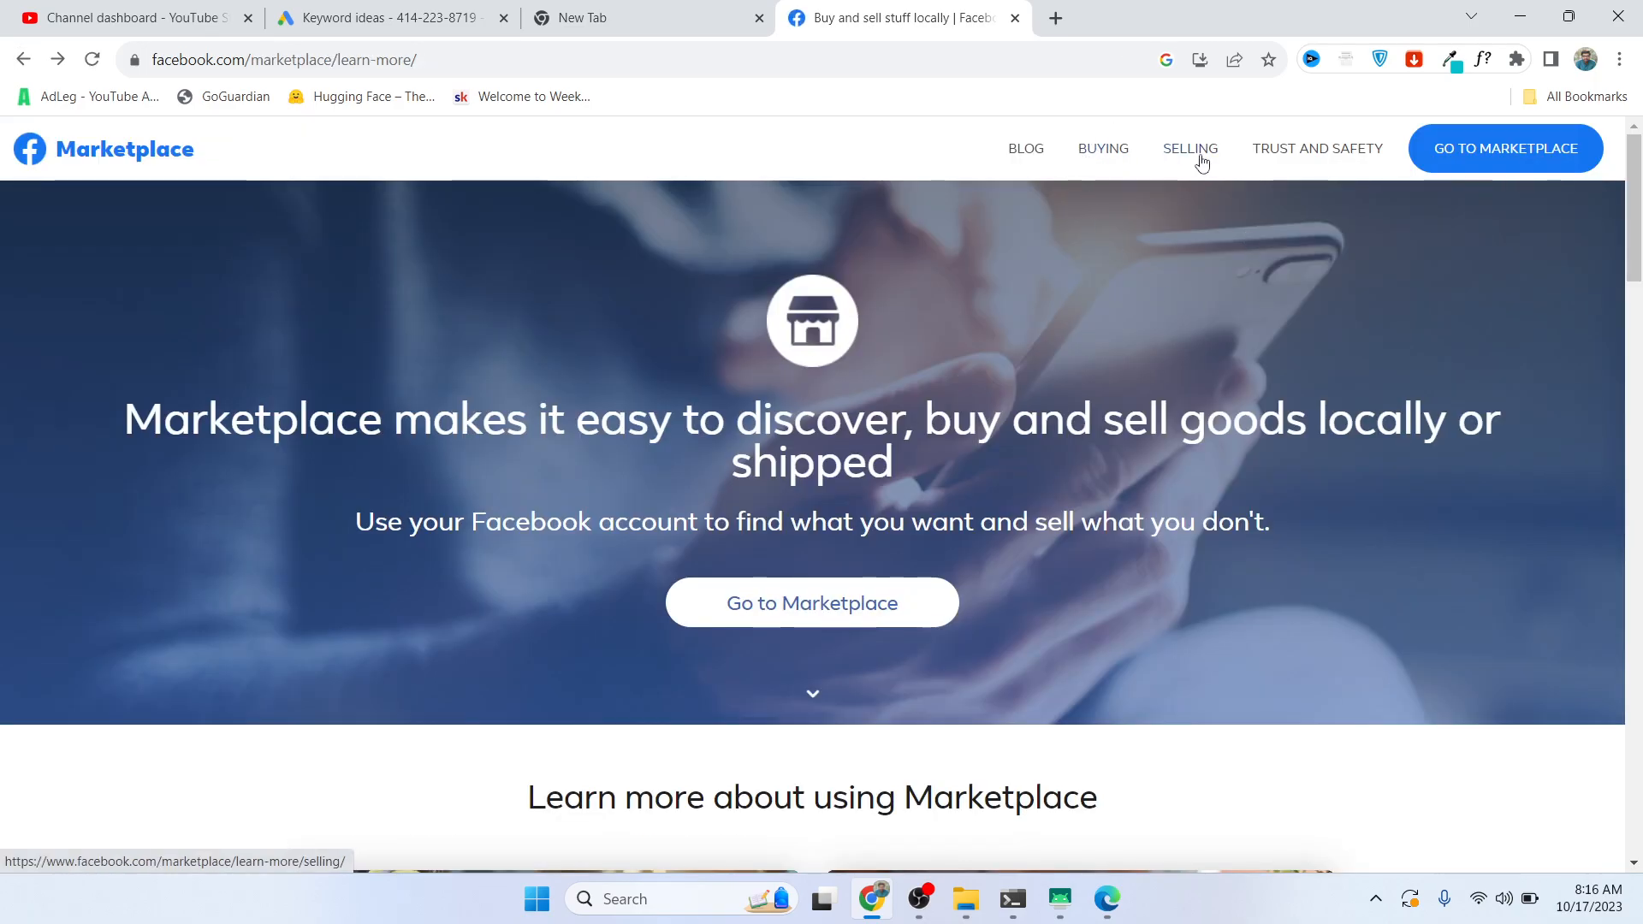
- Retry Marketplace, return from login again, and open the Selling on Marketplace page
left_click(811, 602)
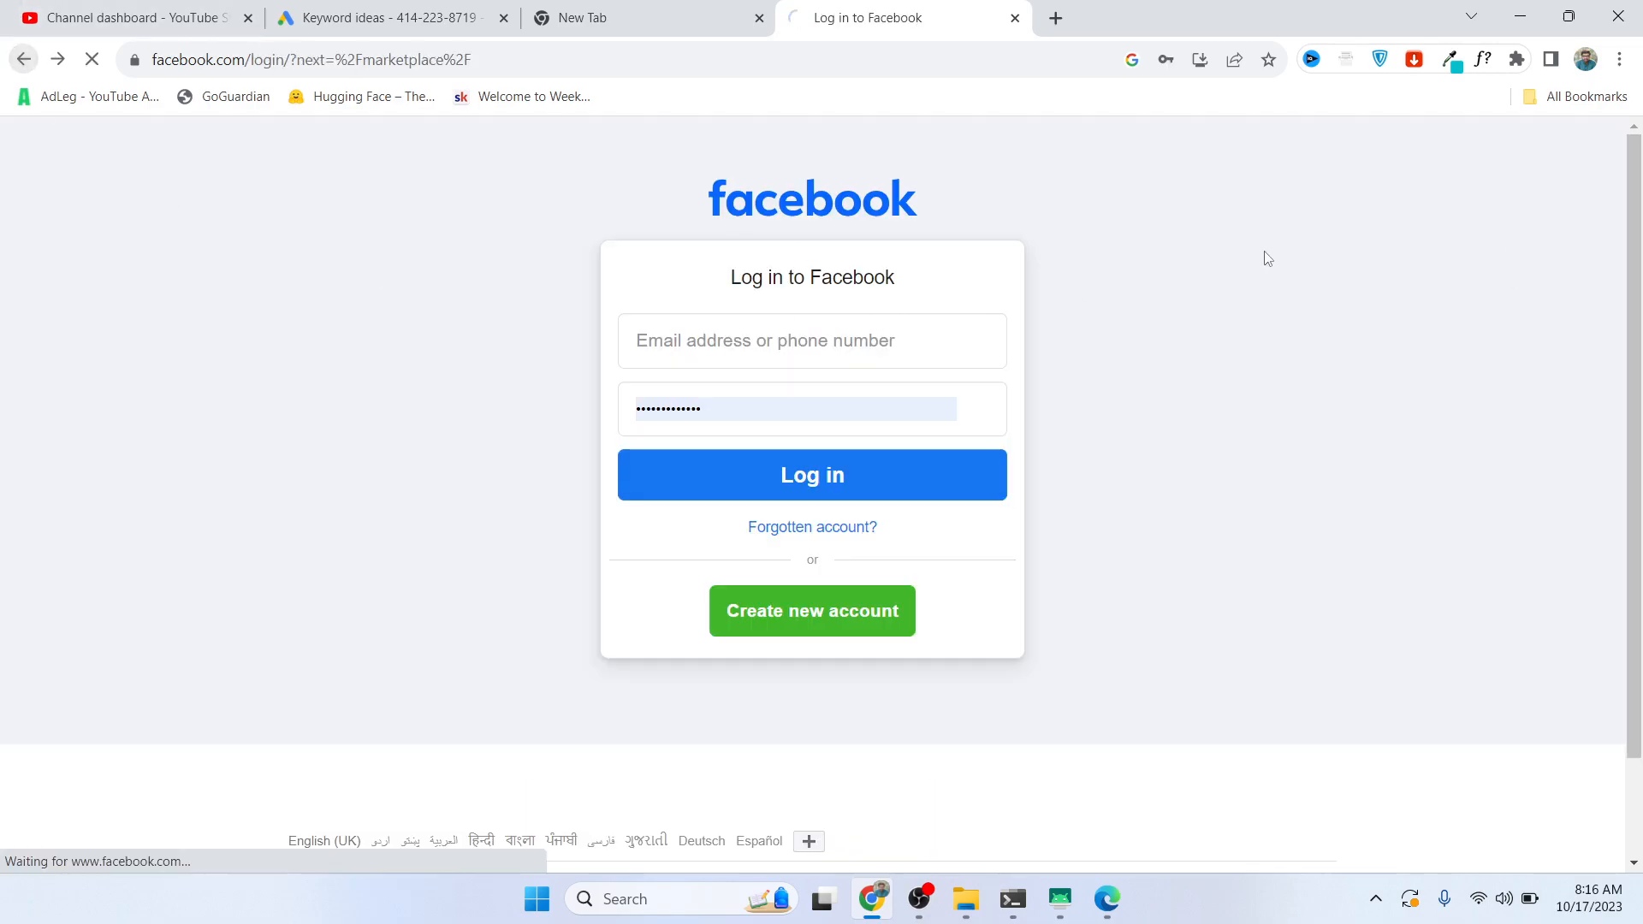
left_click(811, 475)
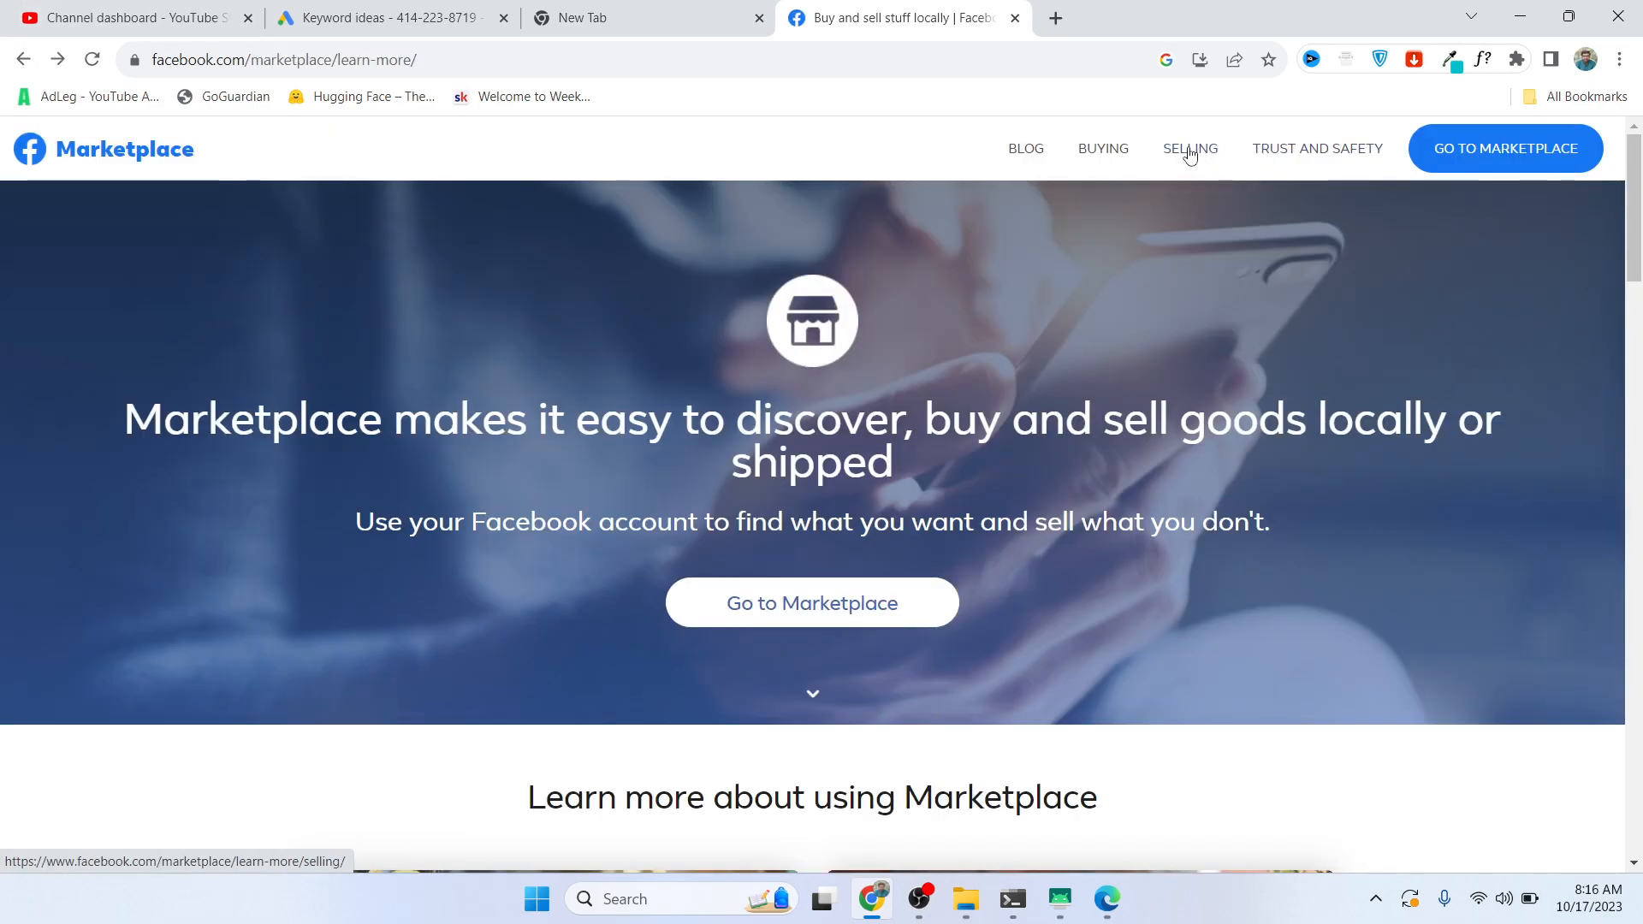
left_click(1189, 148)
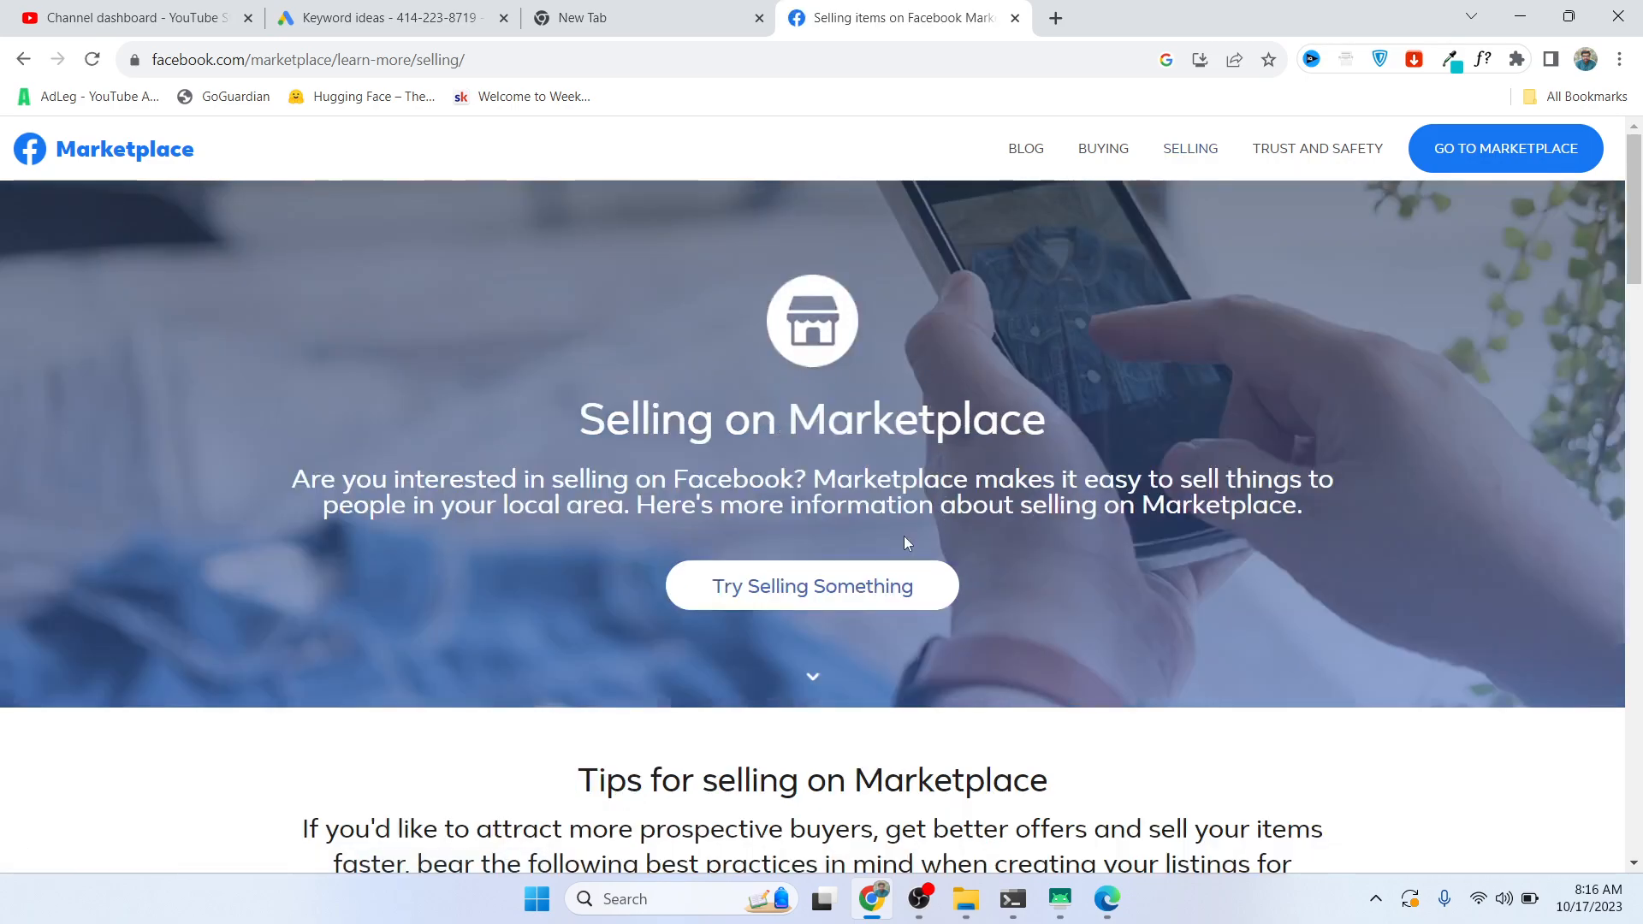
- Try selling something, back out of the login page, and open the Buying on Marketplace page
left_click(812, 584)
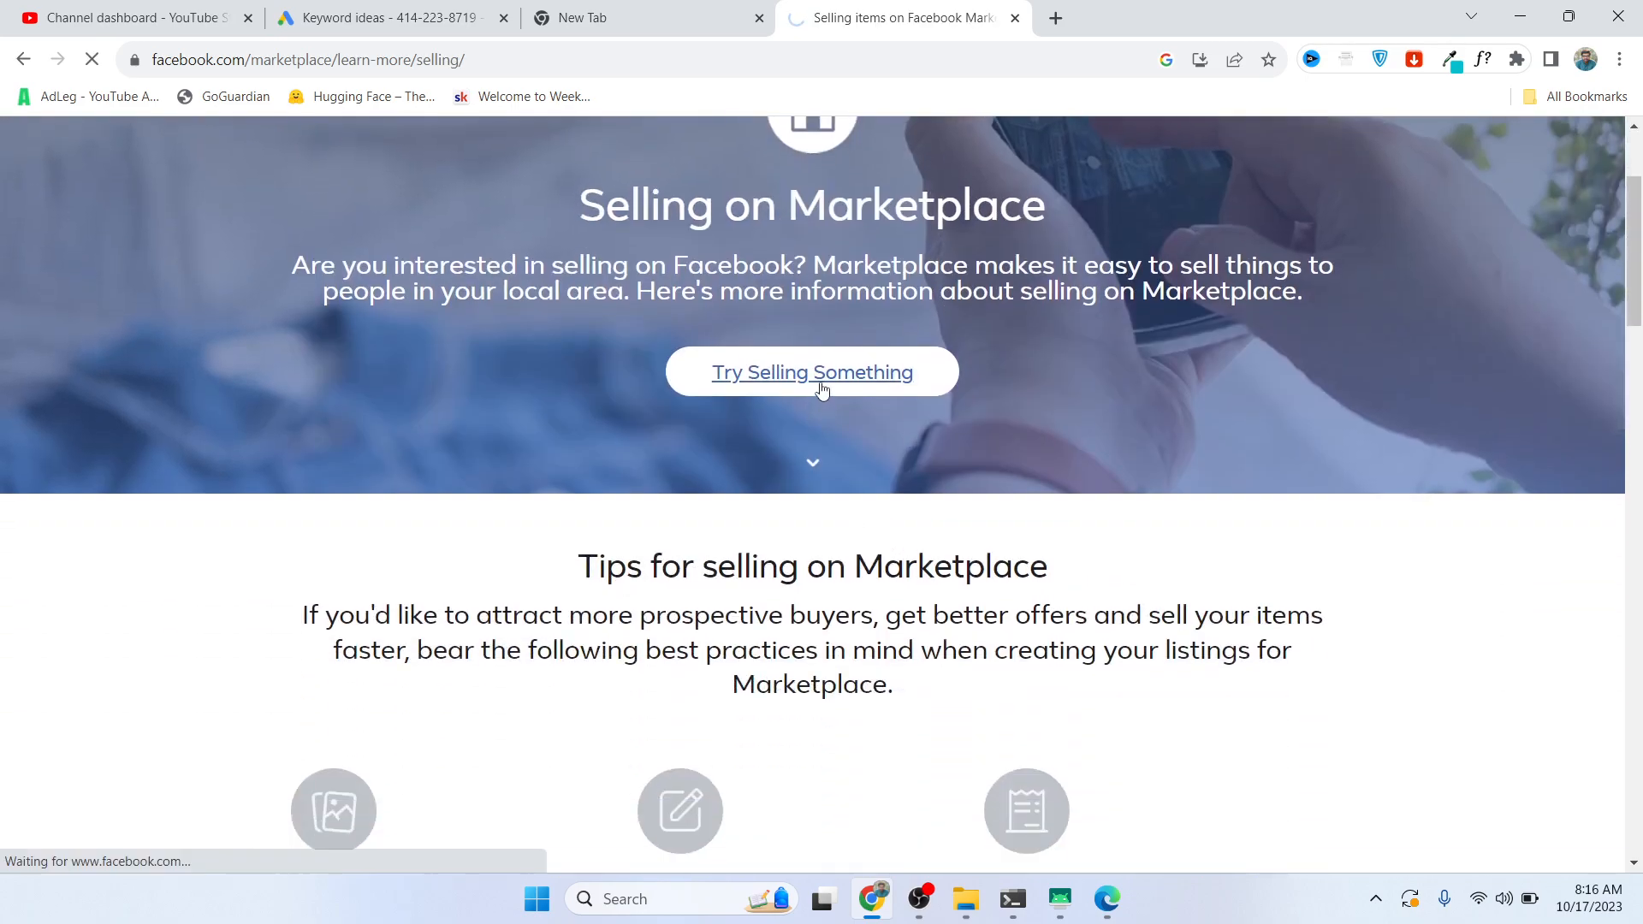
left_click(812, 372)
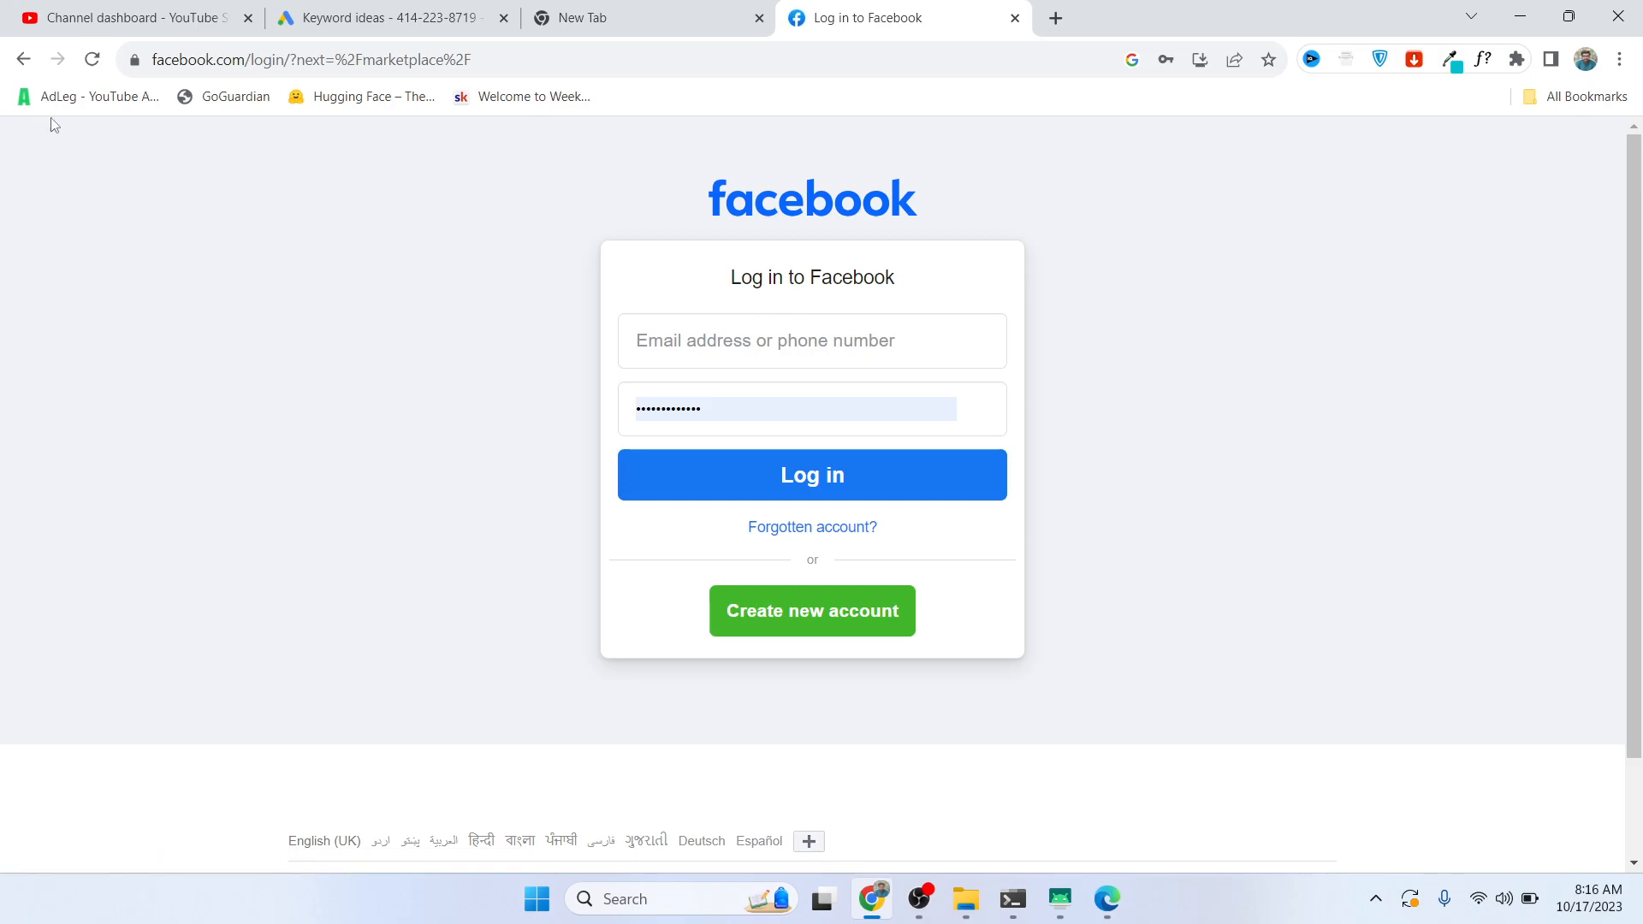
left_click(811, 474)
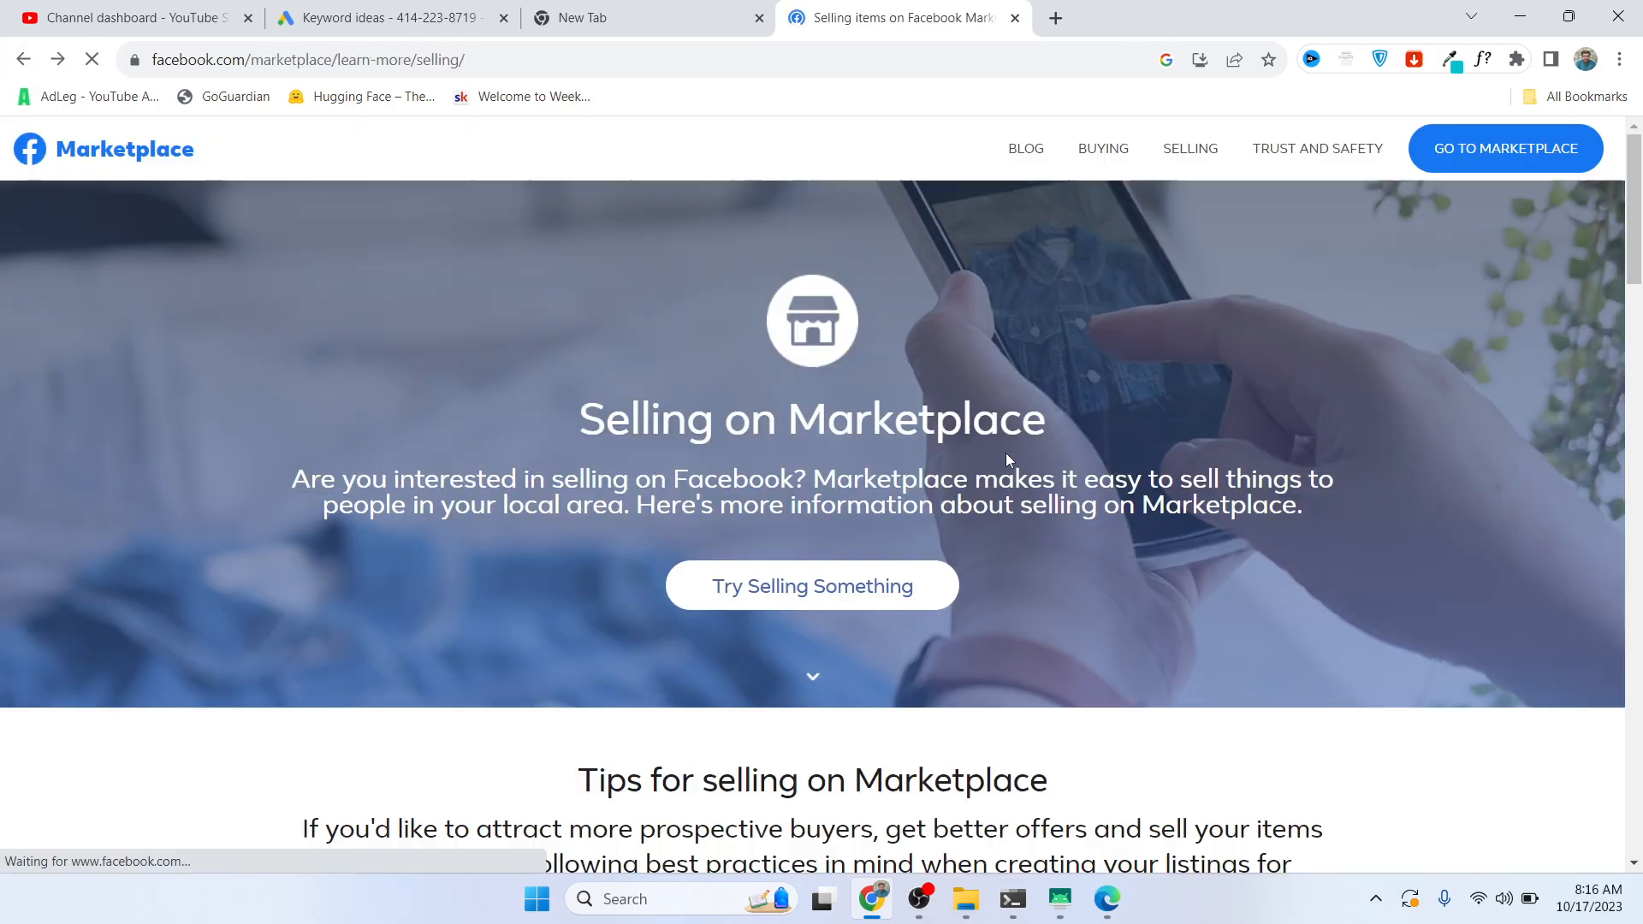
scroll("down", 3)
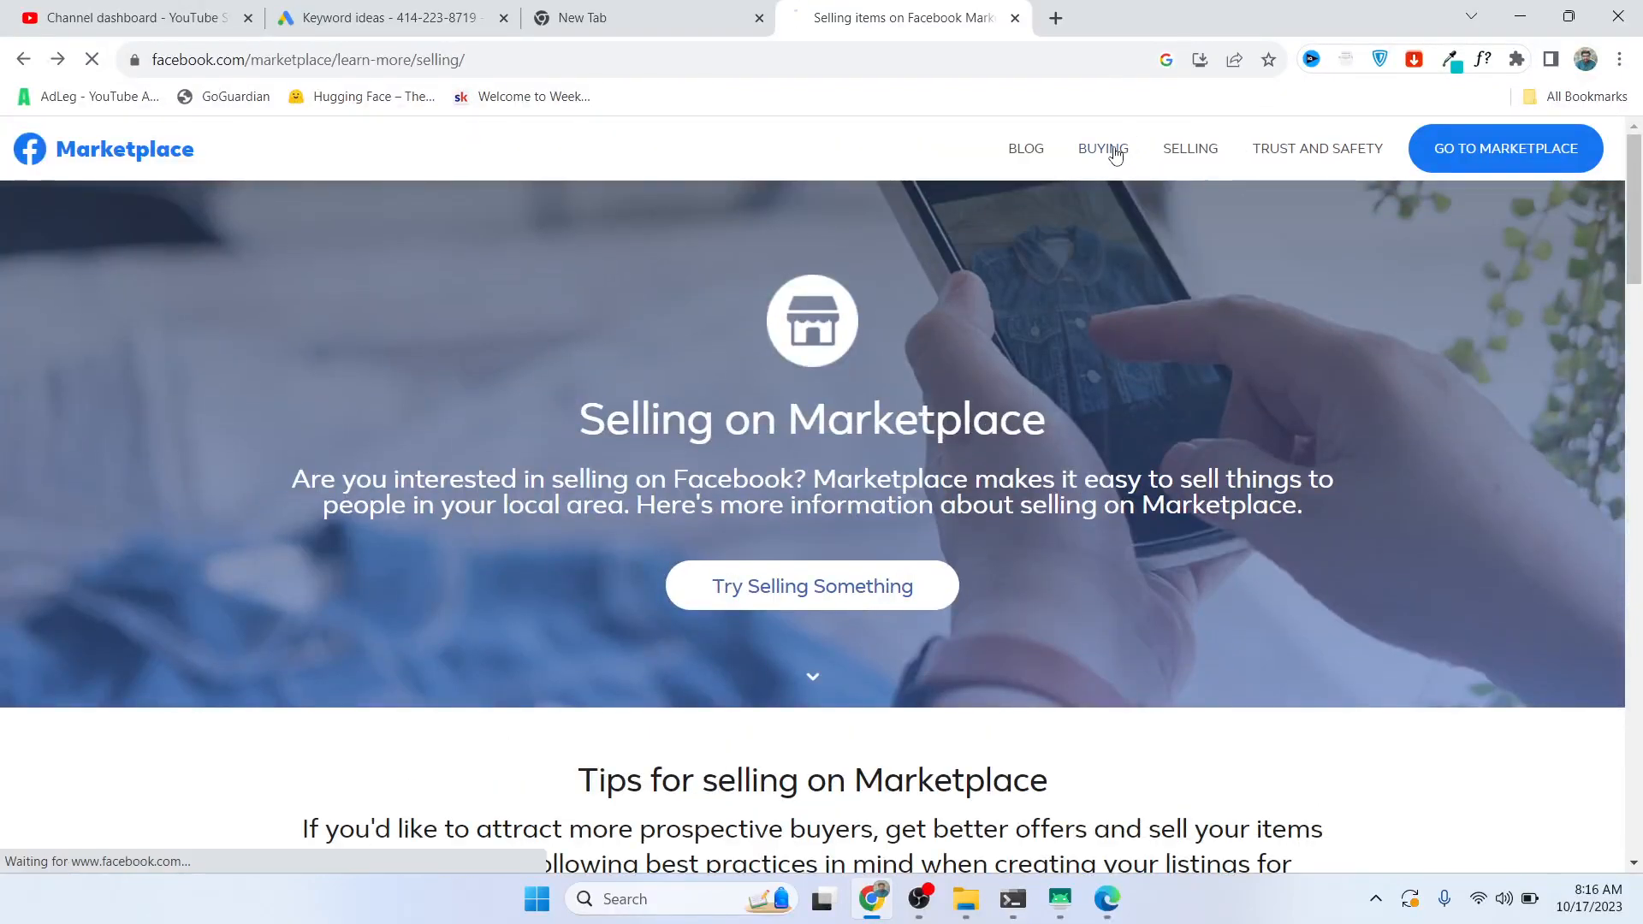
left_click(1102, 148)
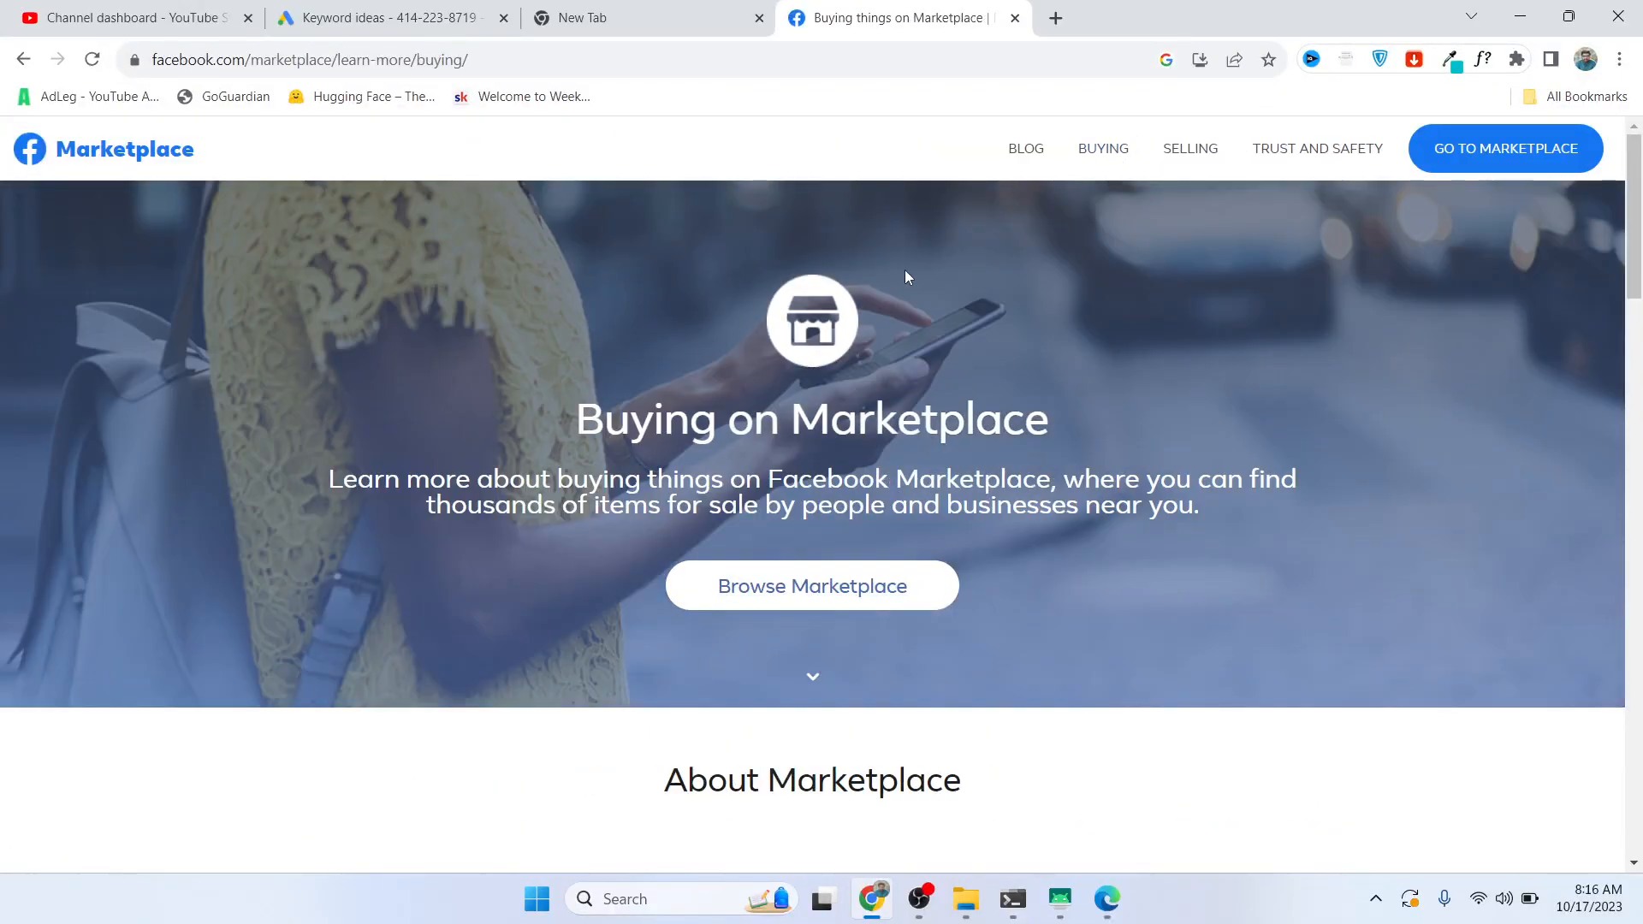
scroll("down", 3)
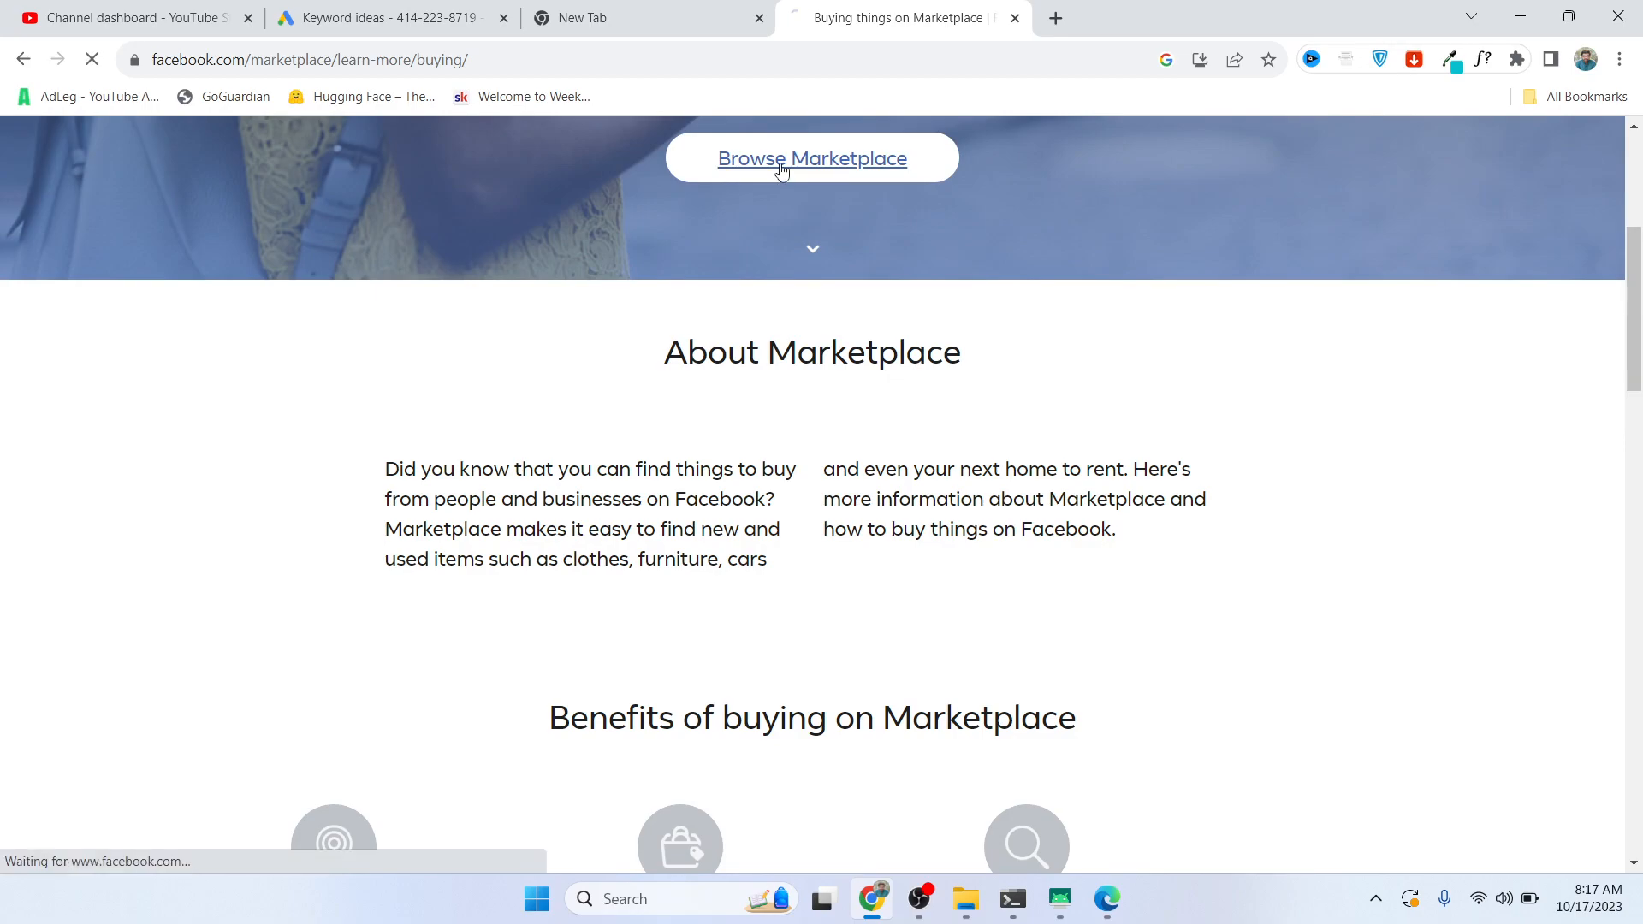
left_click(811, 158)
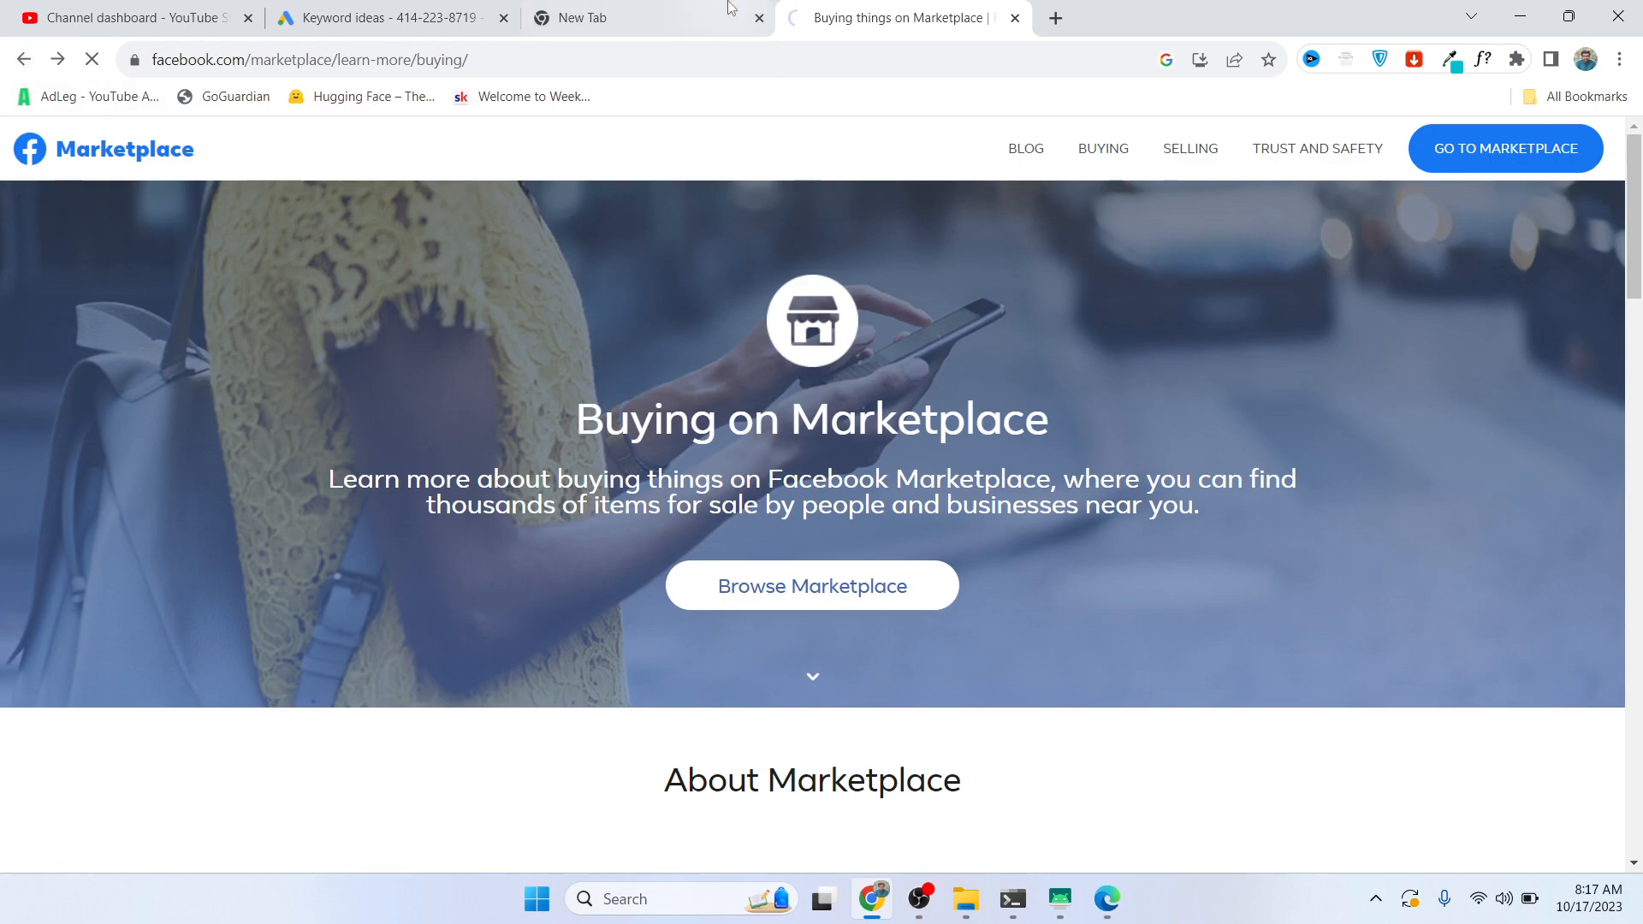
right_click(778, 455)
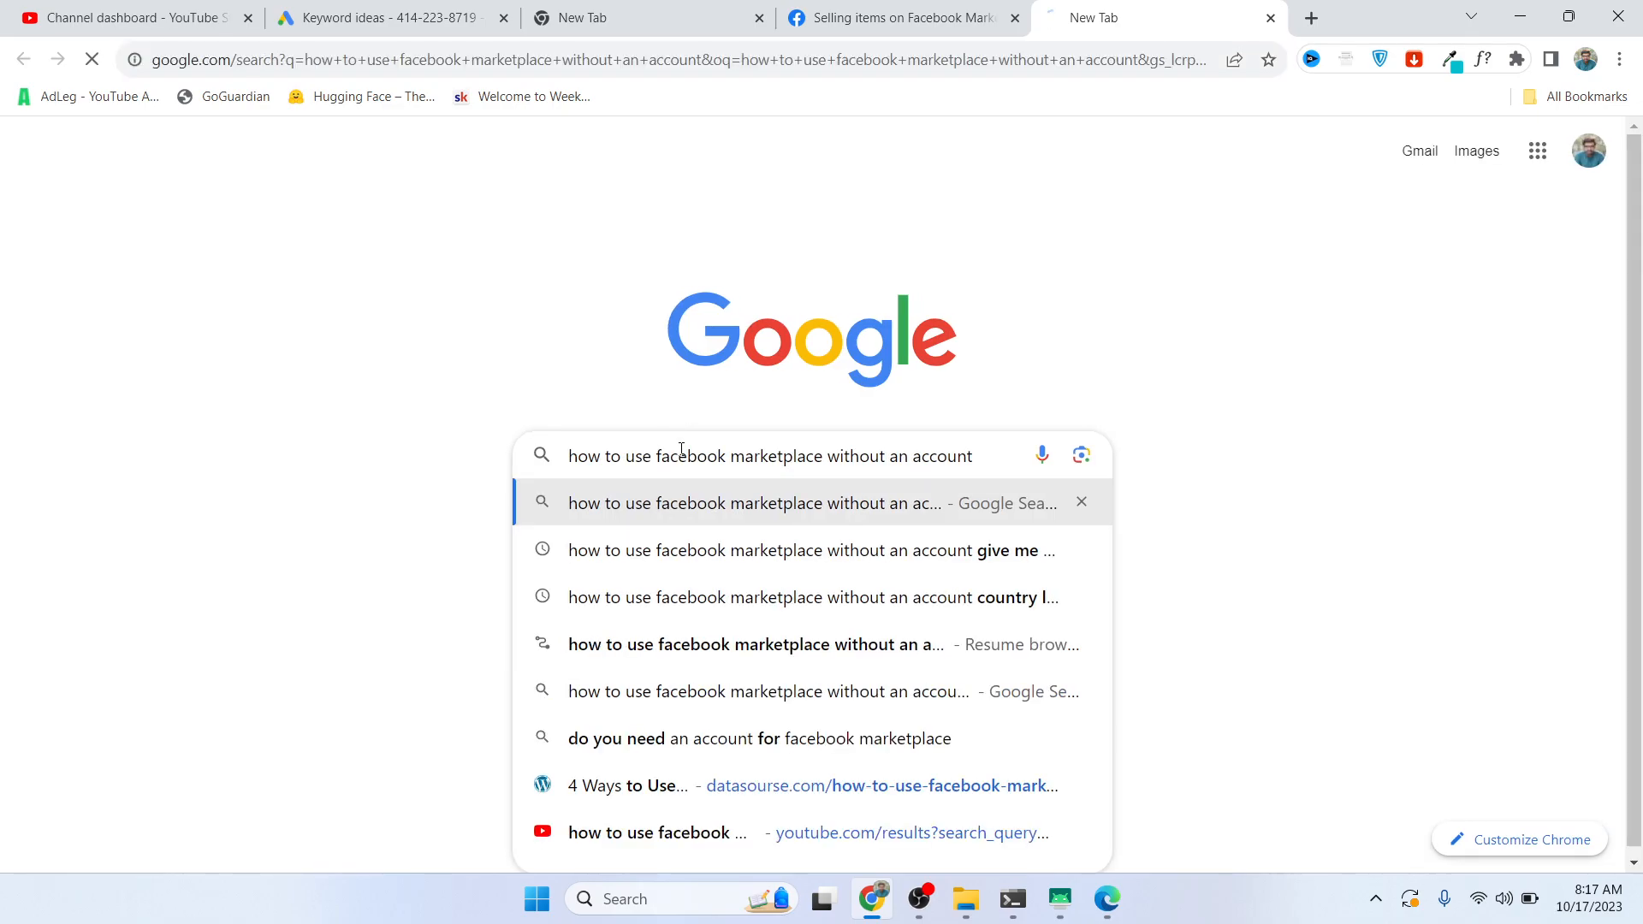
- Search 'how to use facebook marketplace without an account' and read the logged-out browsing snippet
key("Return")
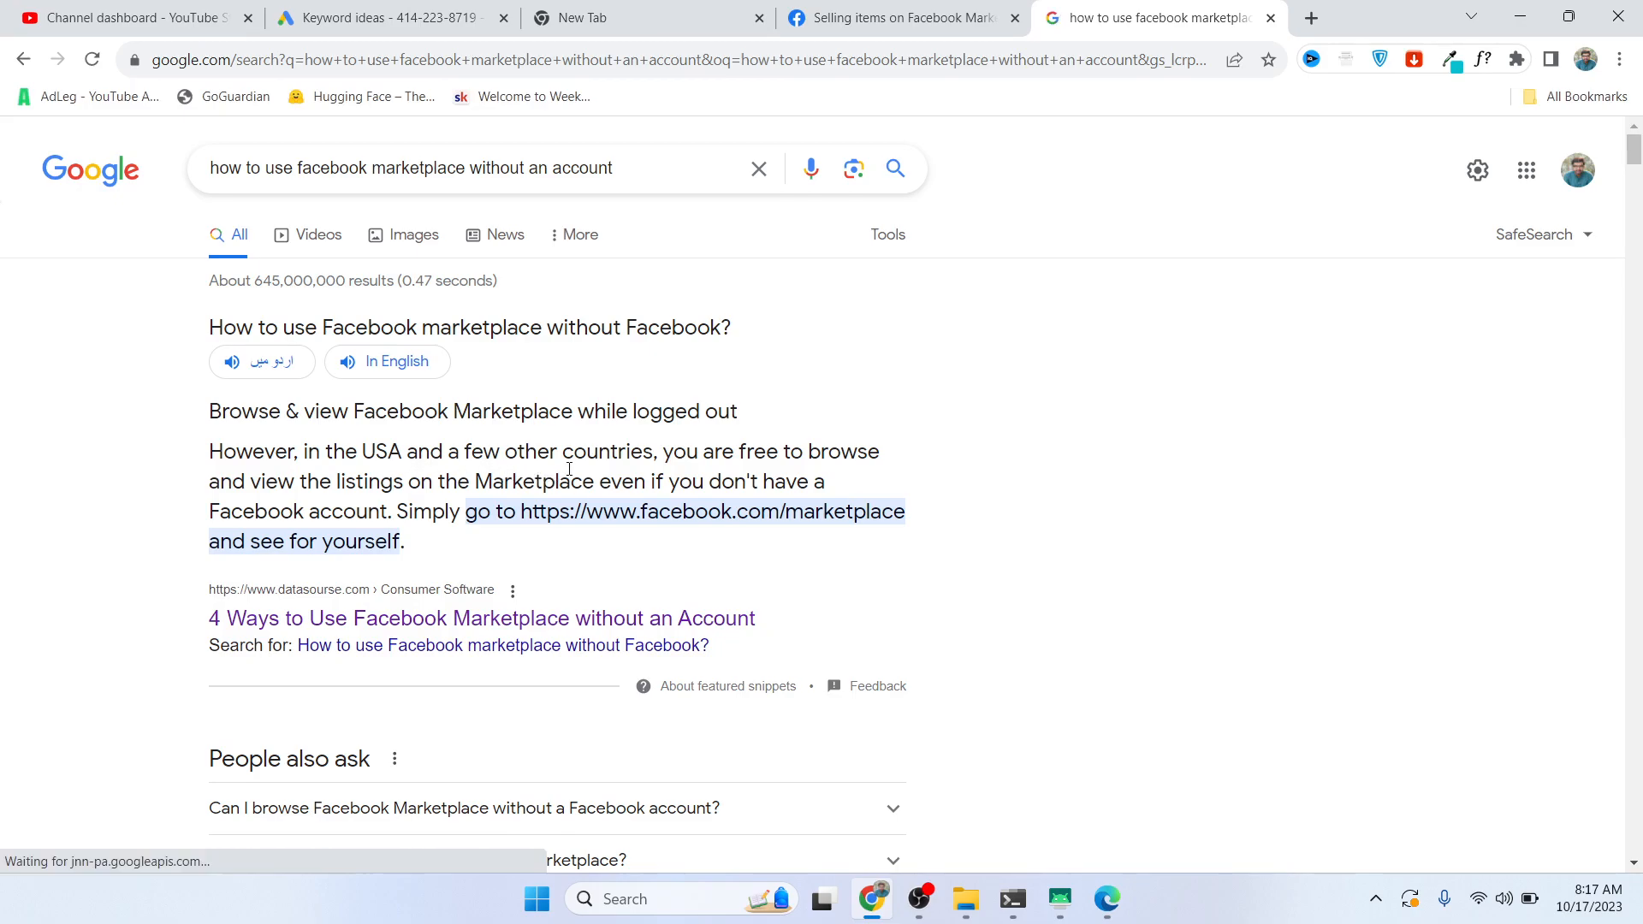
mouse_move(331, 481)
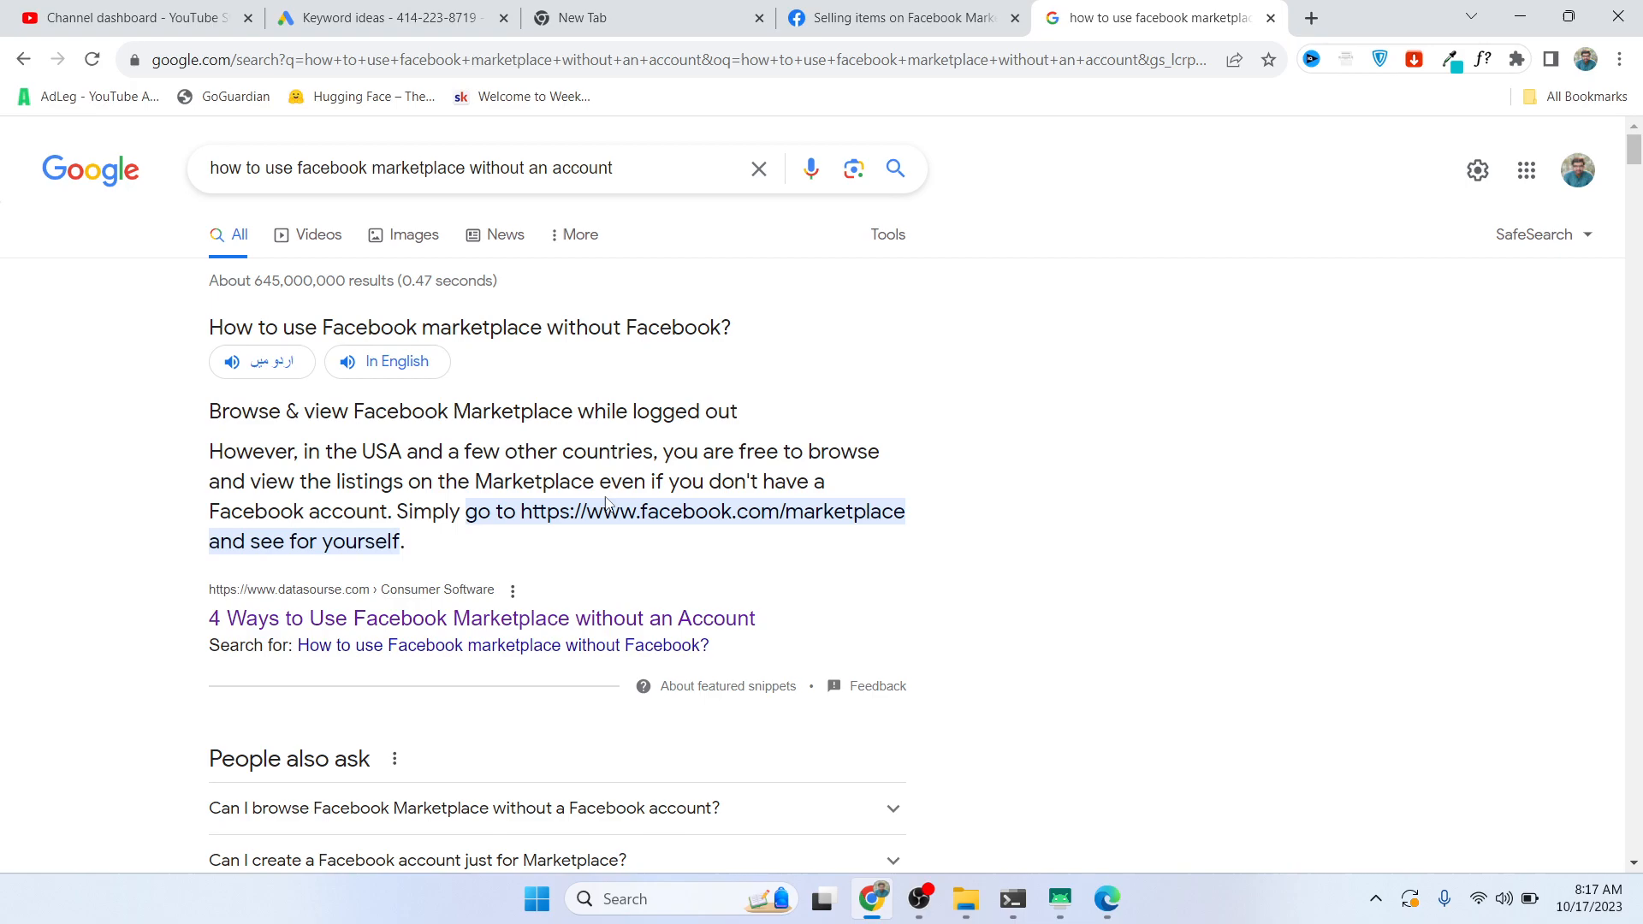
mouse_move(346, 533)
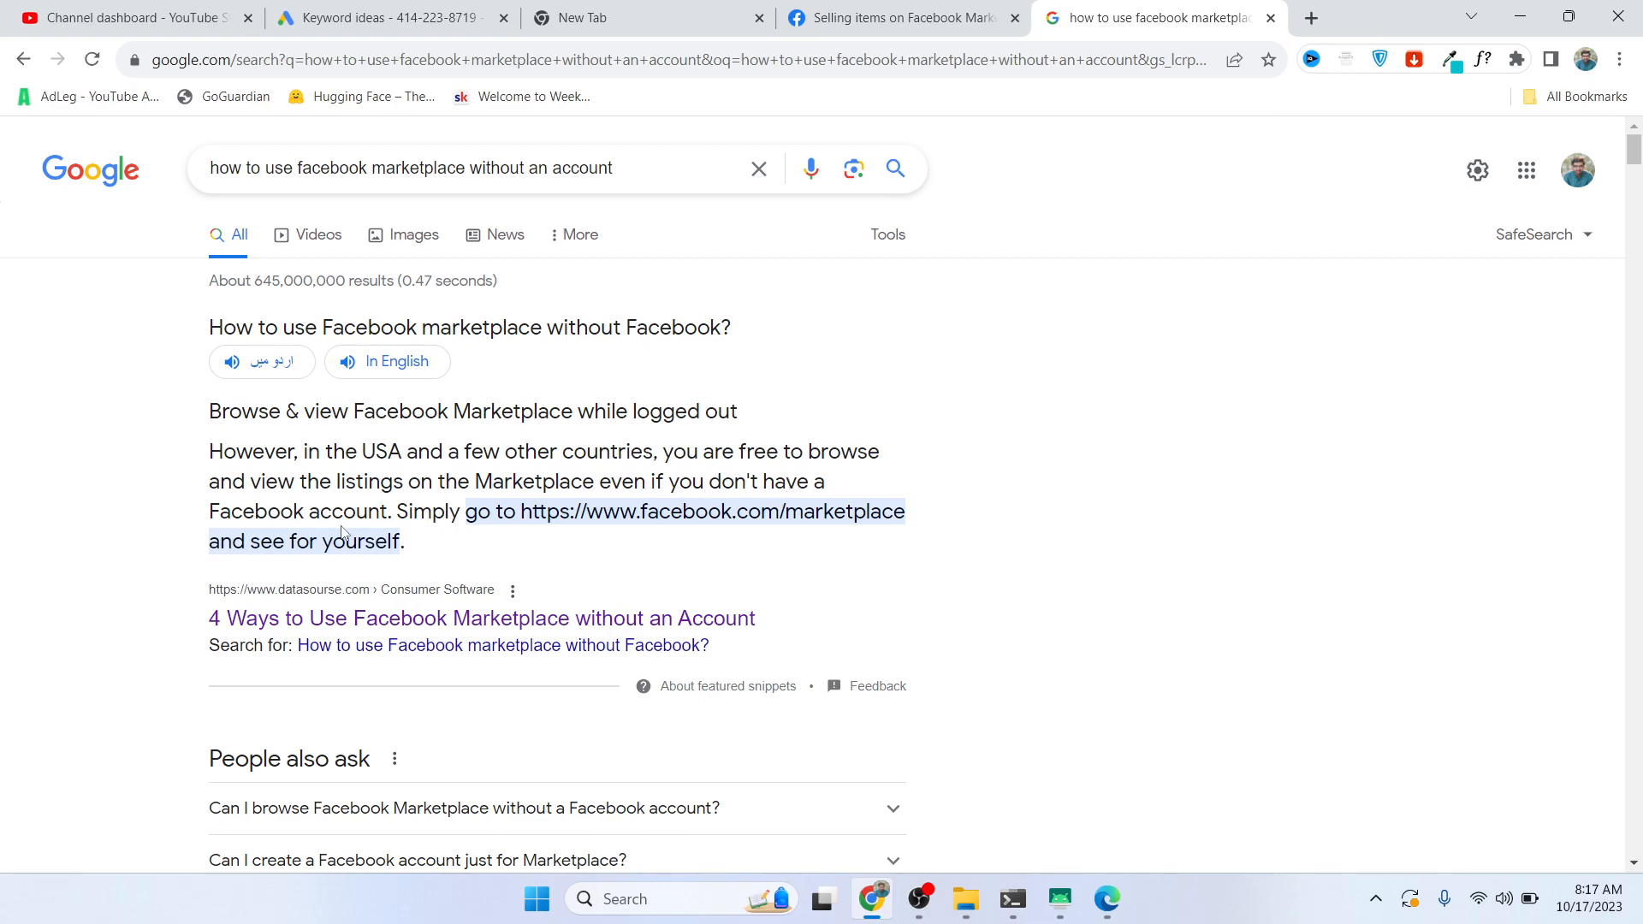
mouse_move(781, 545)
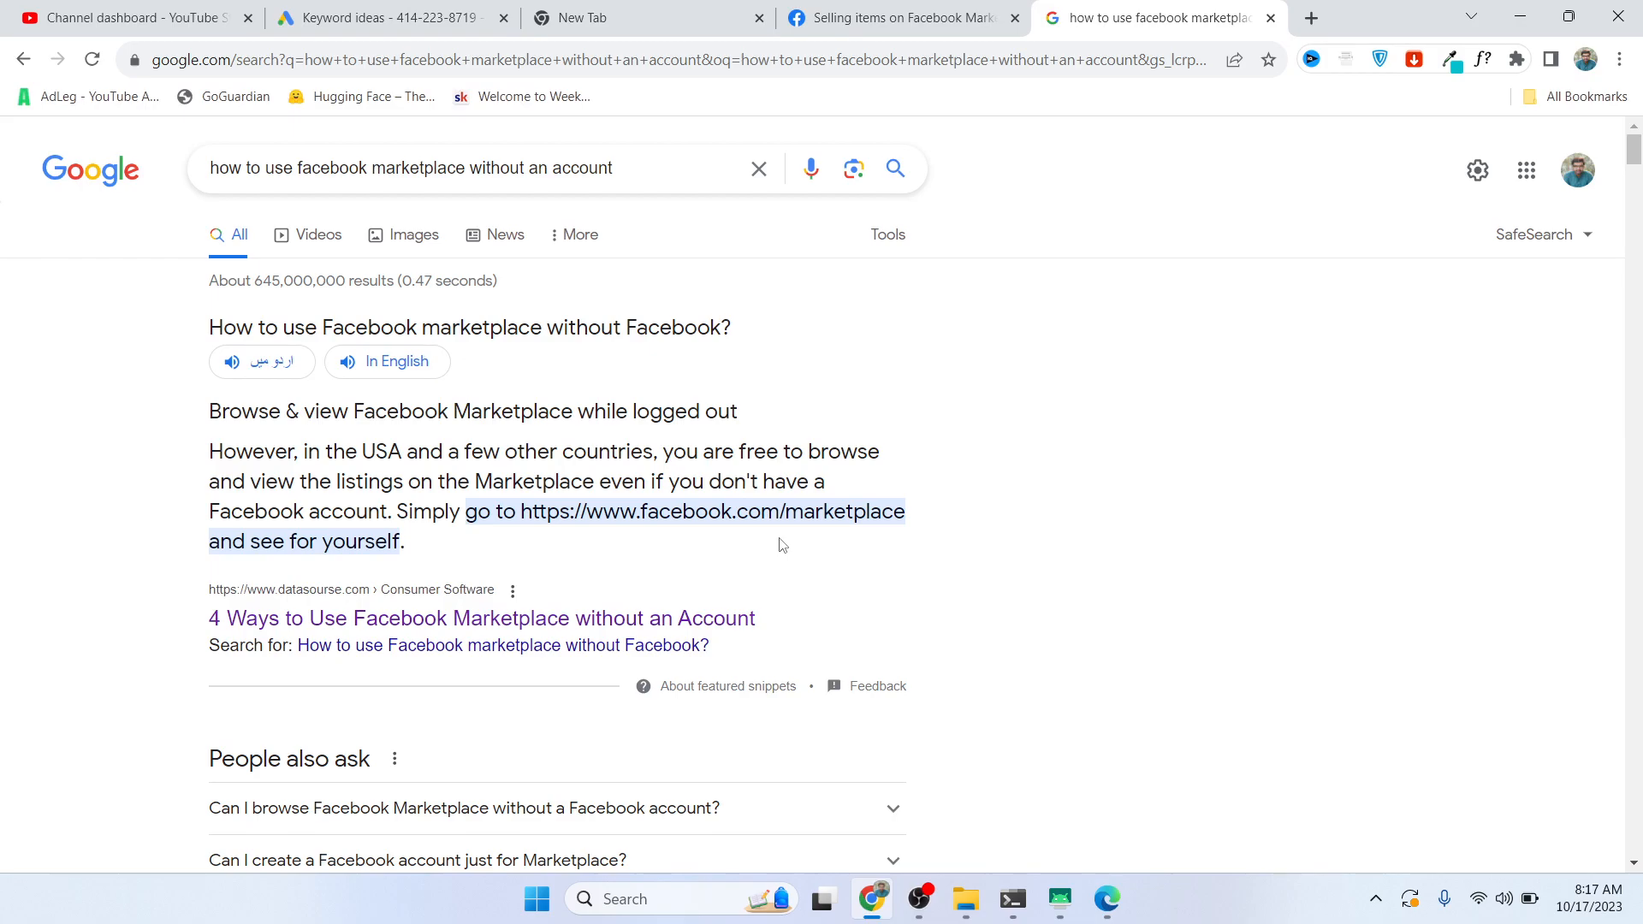
mouse_move(854, 445)
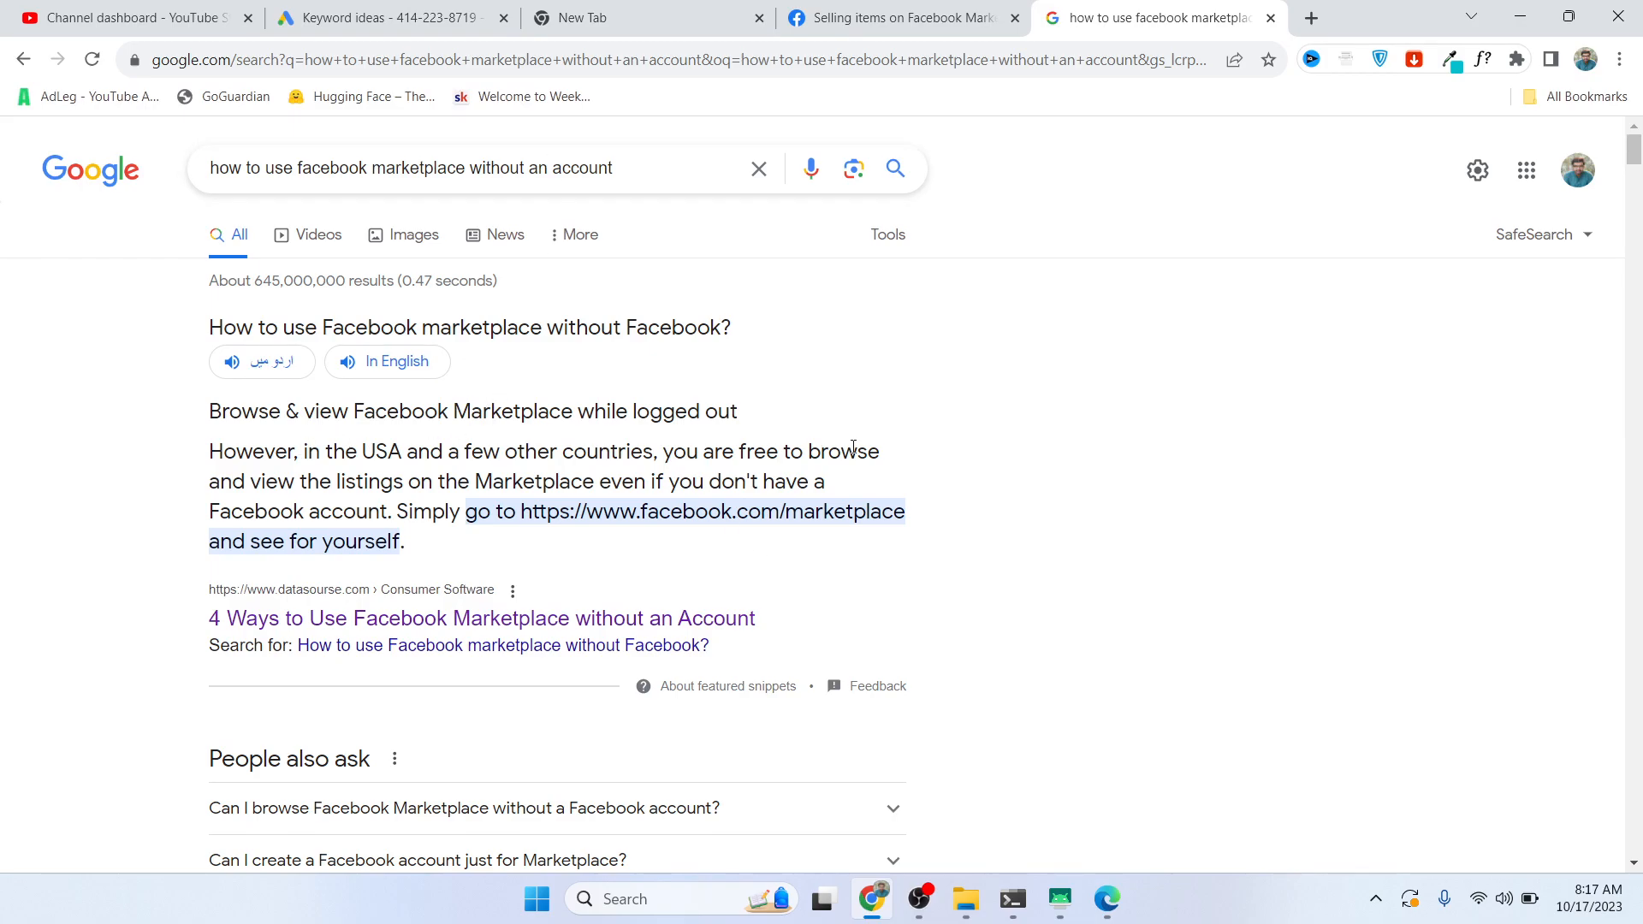
mouse_move(1031, 486)
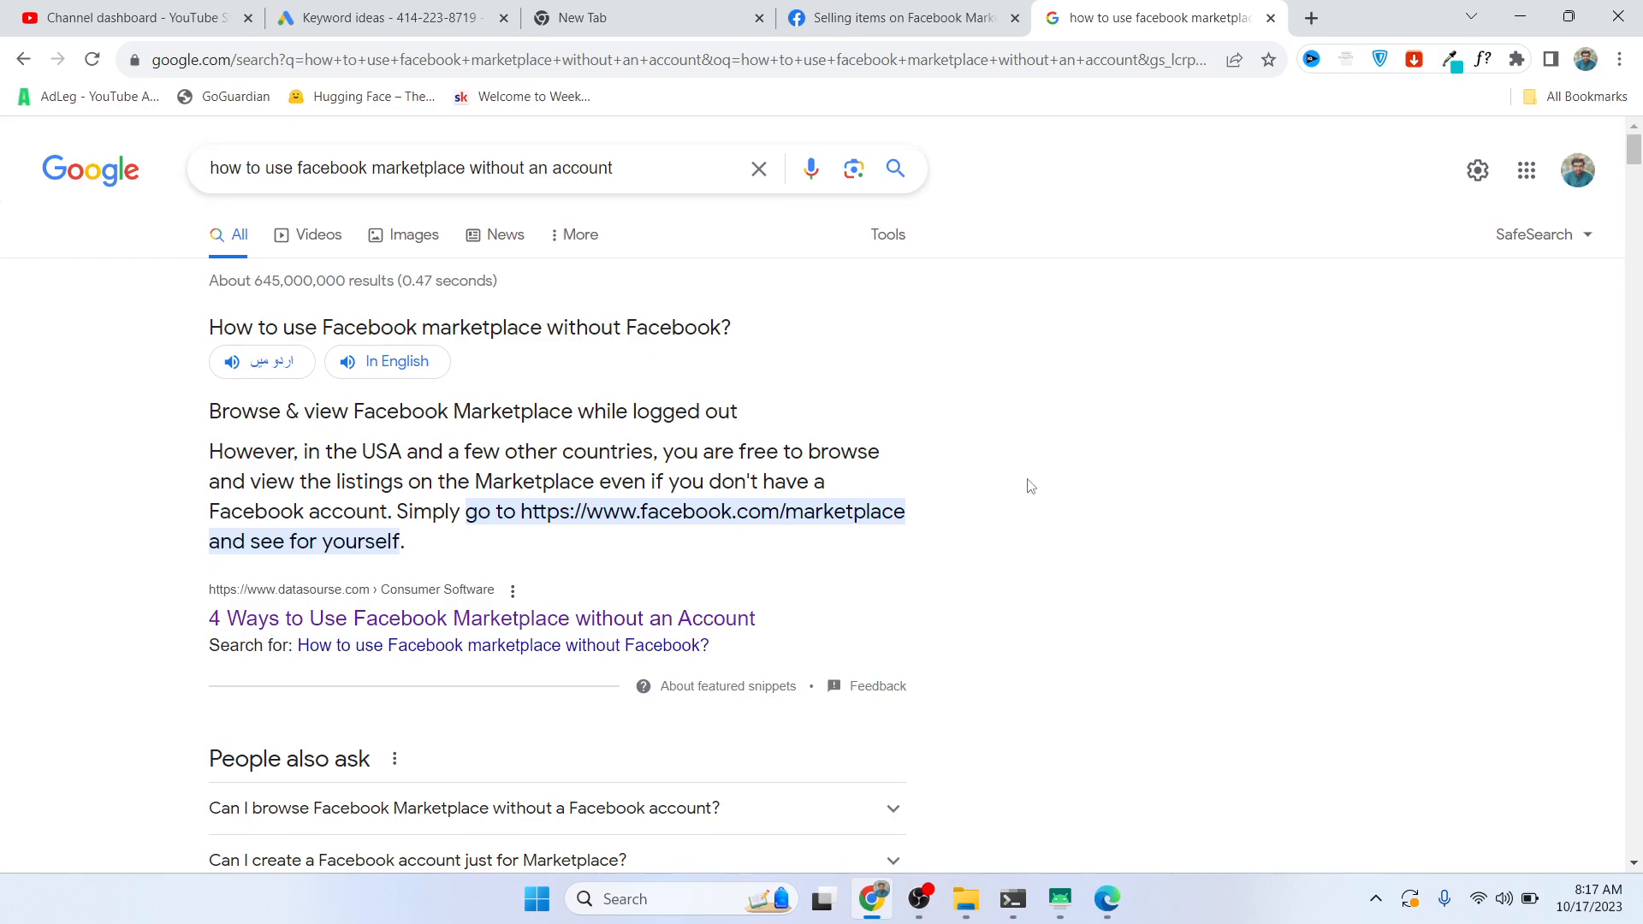
mouse_move(1028, 524)
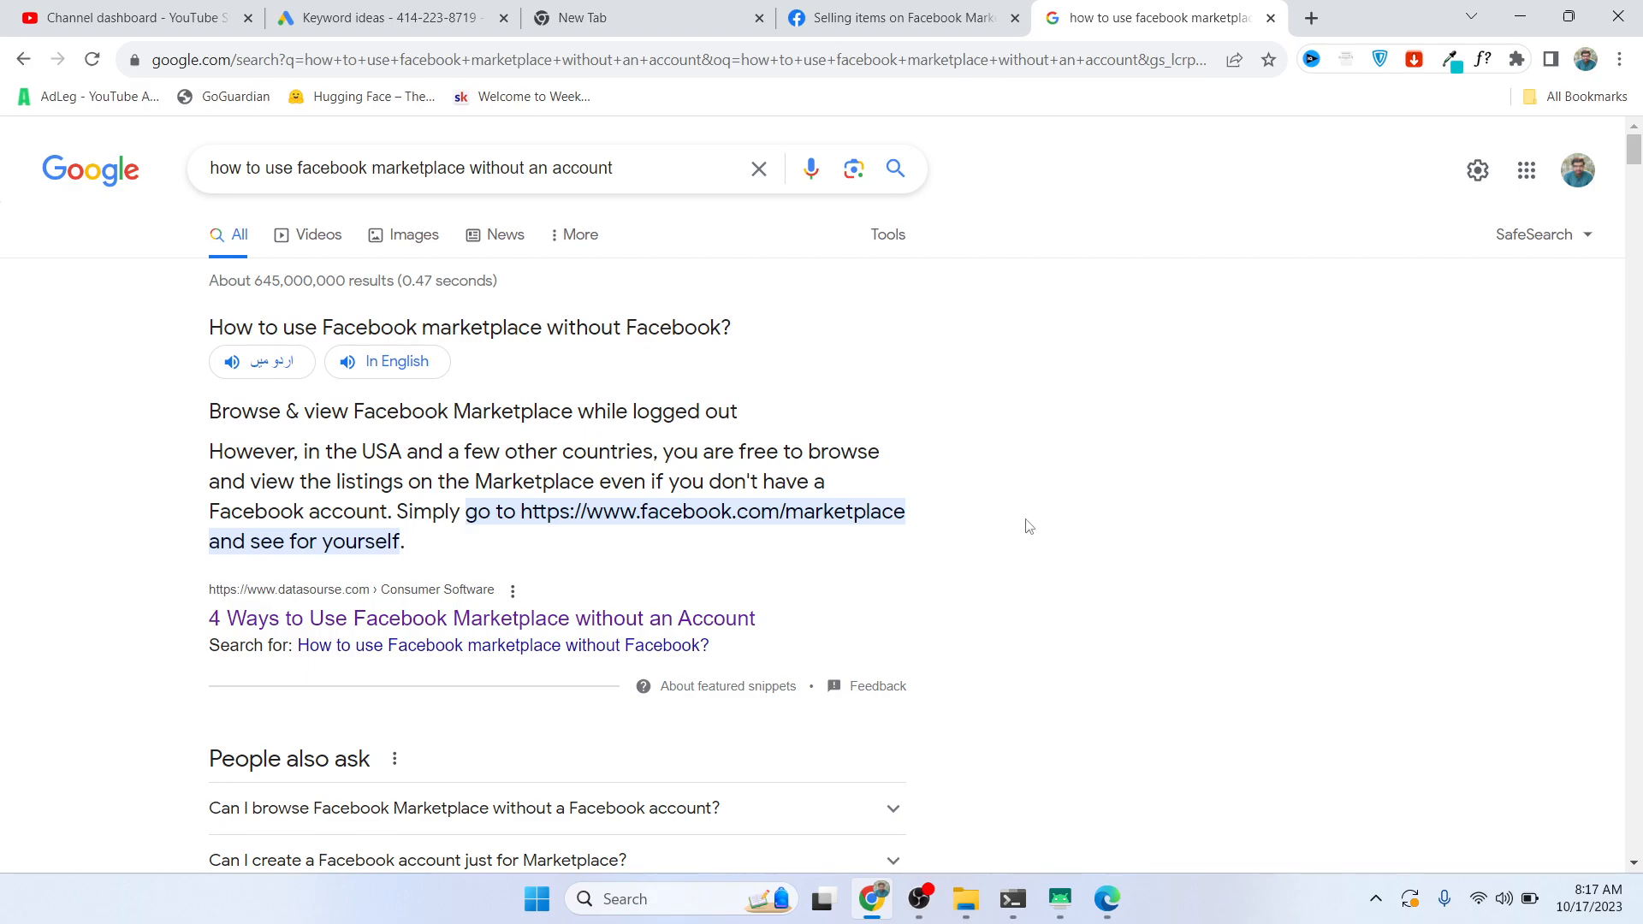
left_click(598, 18)
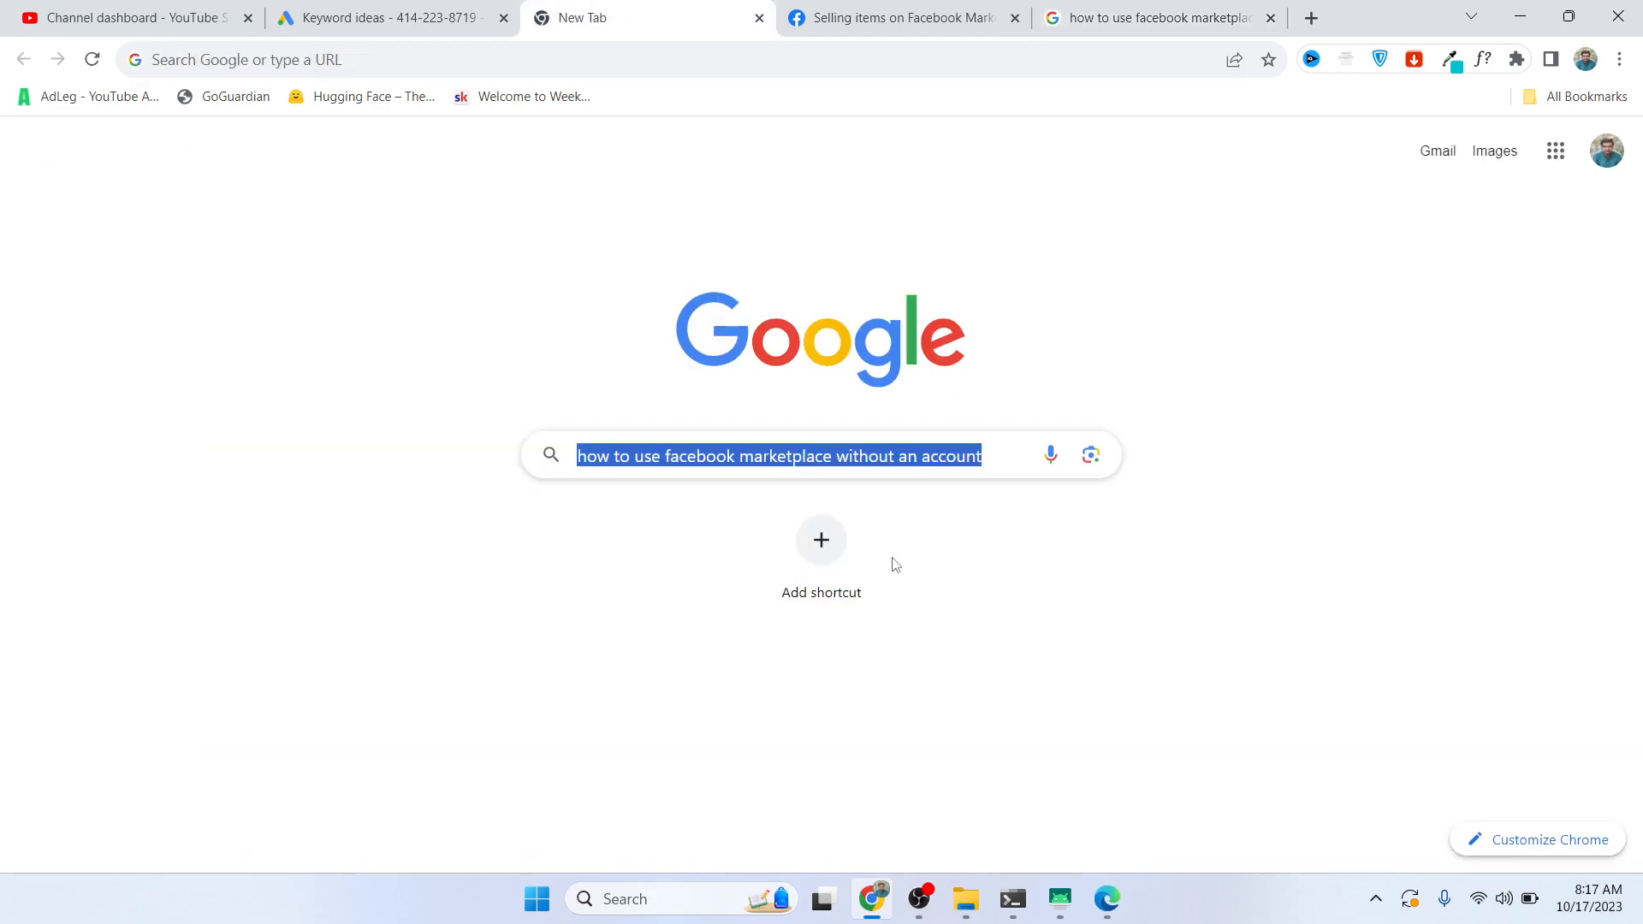
mouse_move(996, 567)
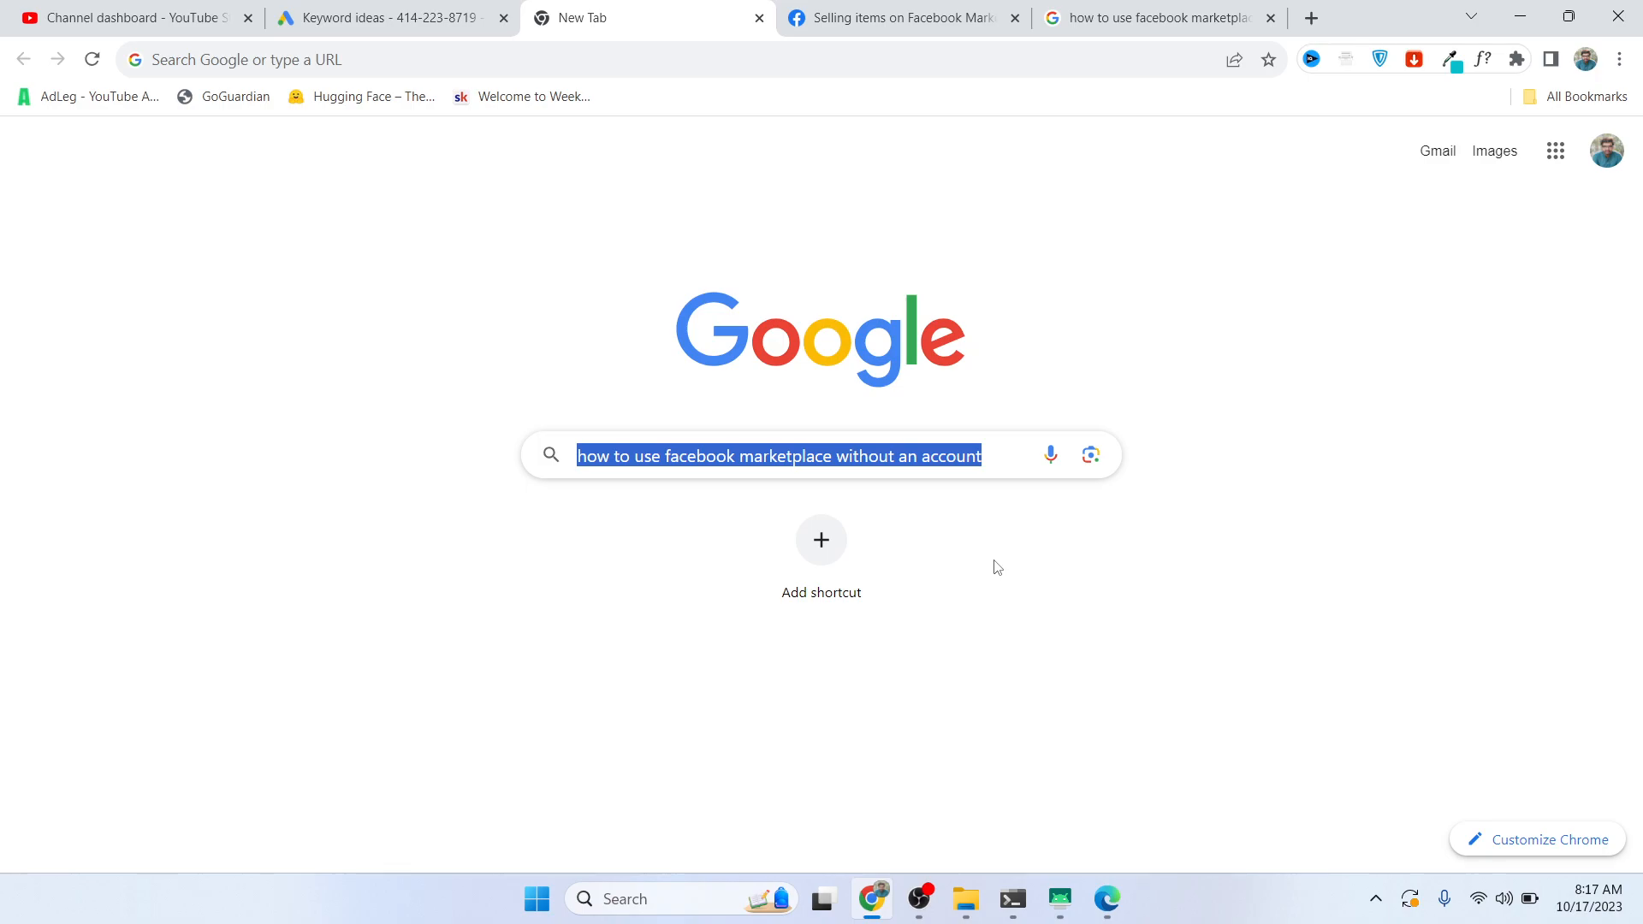